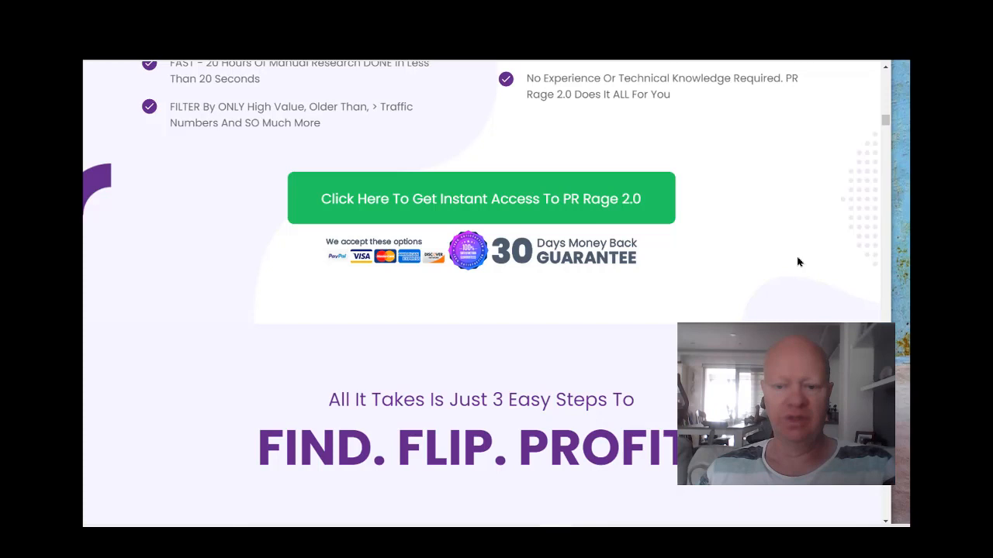
pyautogui.moveTo(754, 166)
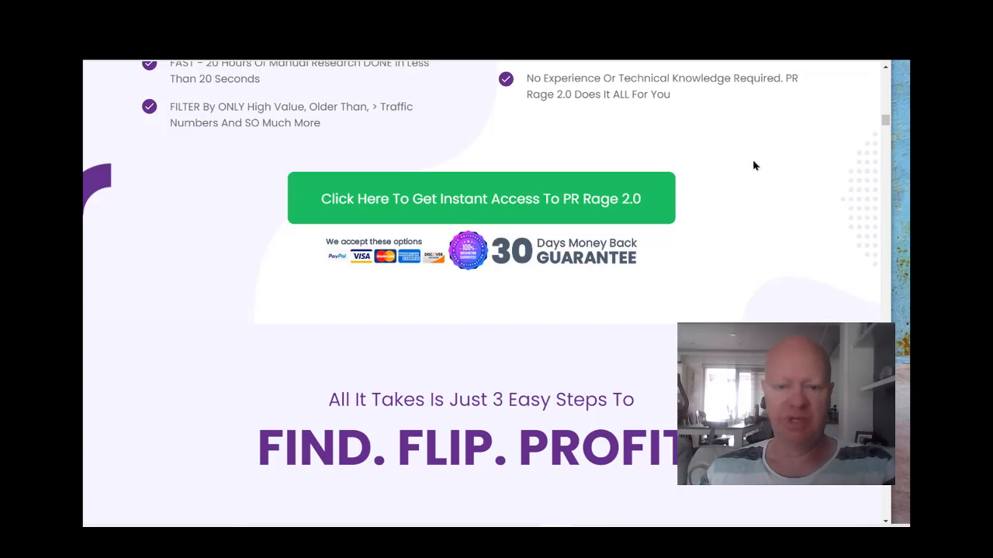
pyautogui.moveTo(777, 143)
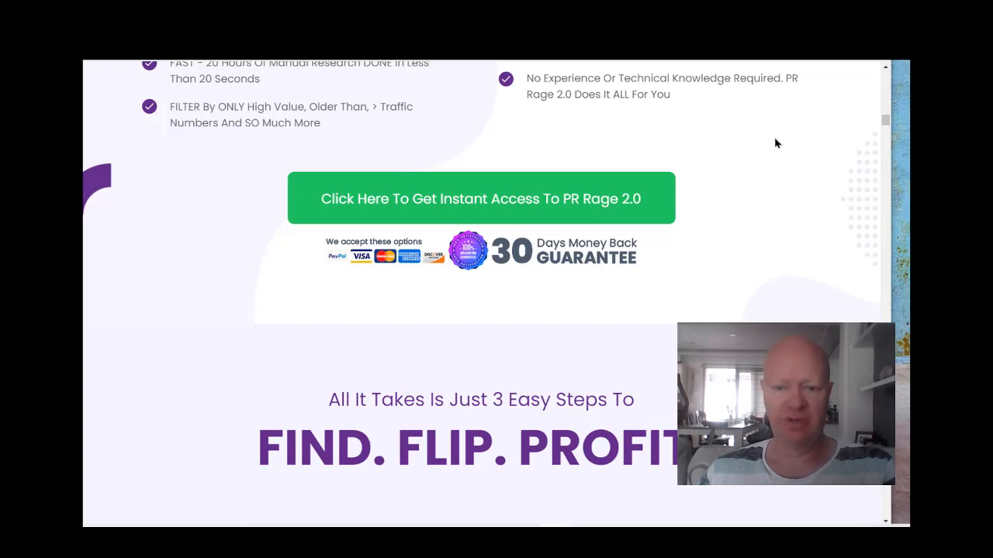
pyautogui.moveTo(794, 234)
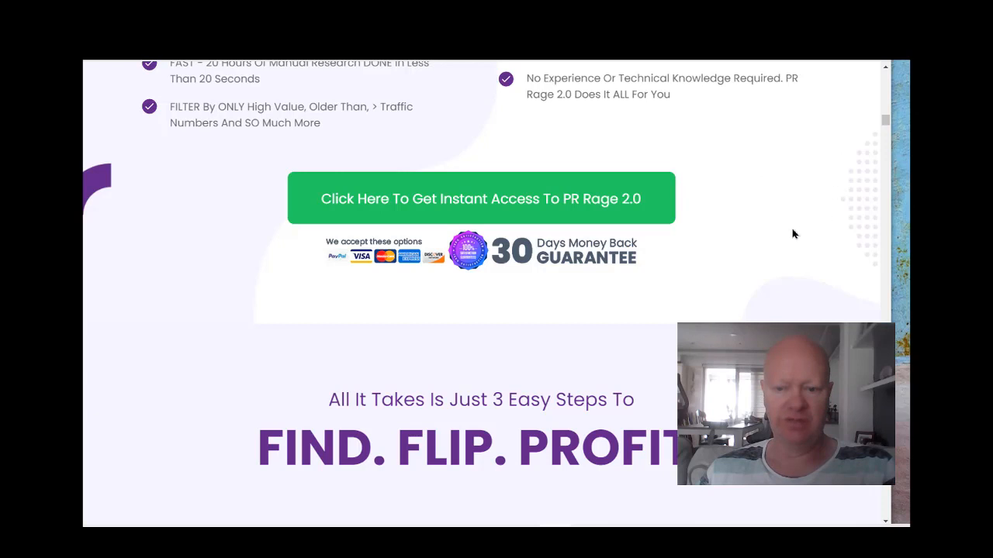
pyautogui.moveTo(523, 260)
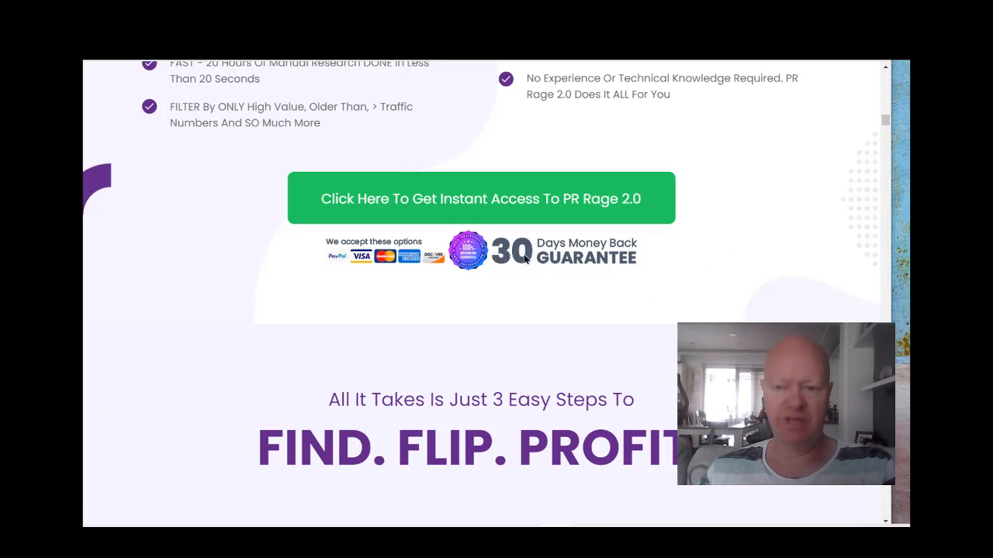
pyautogui.moveTo(567, 270)
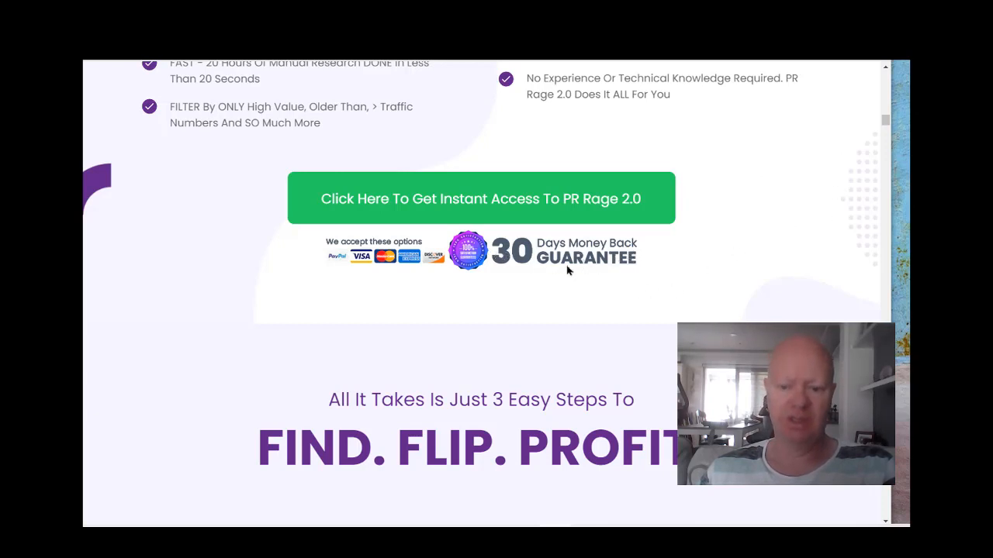
# Scroll down to the $19.95 buy box showing the $1170 total bonus value
pyautogui.scroll(-3)
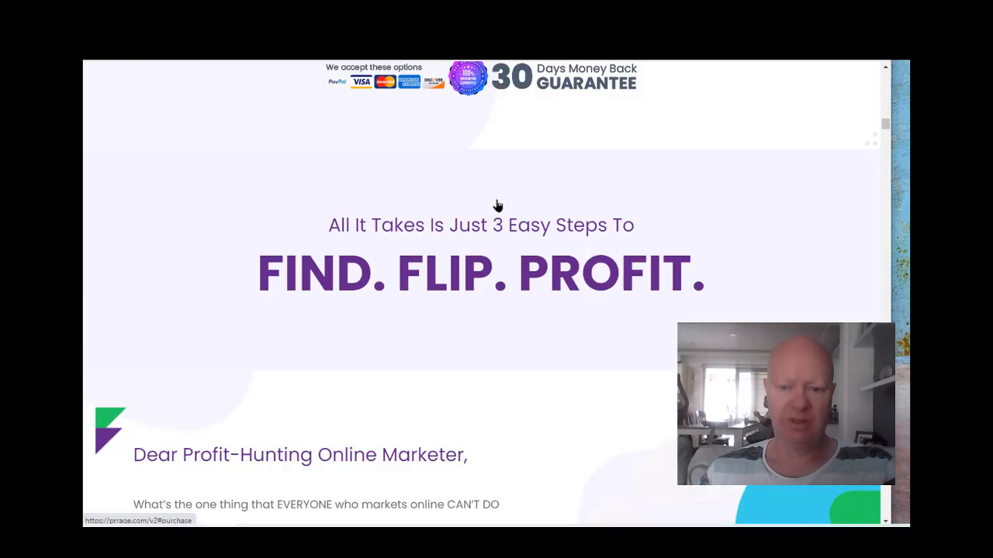
pyautogui.scroll(-3)
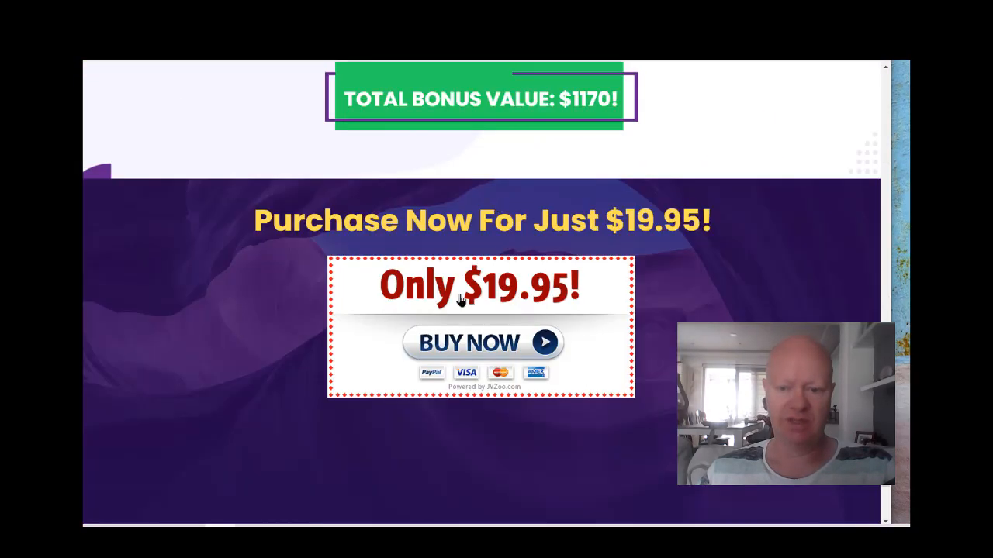
pyautogui.moveTo(485, 350)
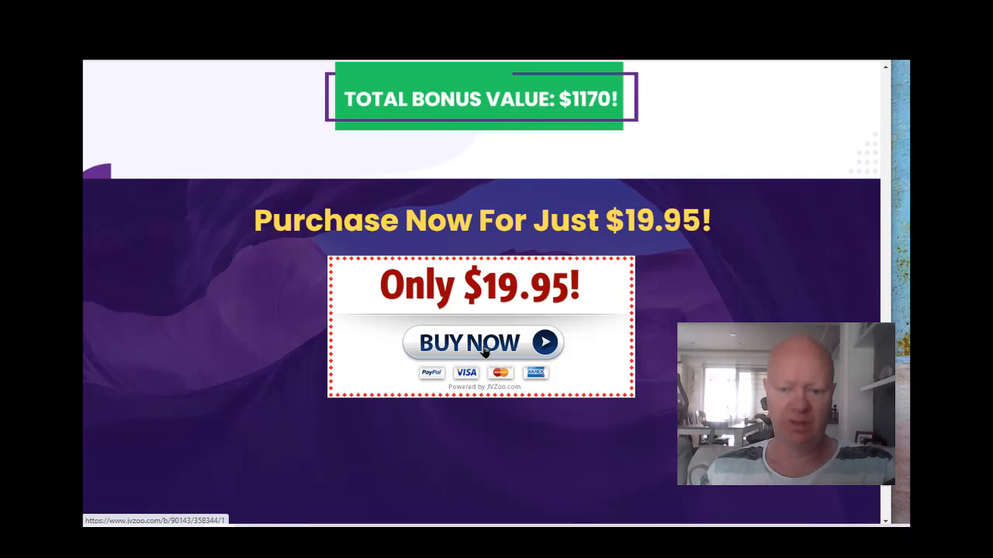
pyautogui.click(481, 343)
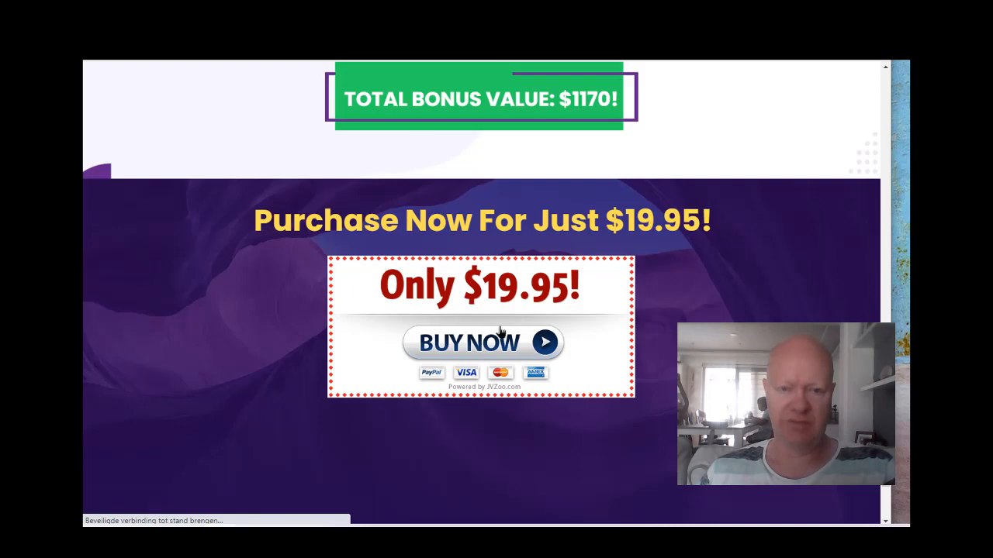
pyautogui.click(472, 342)
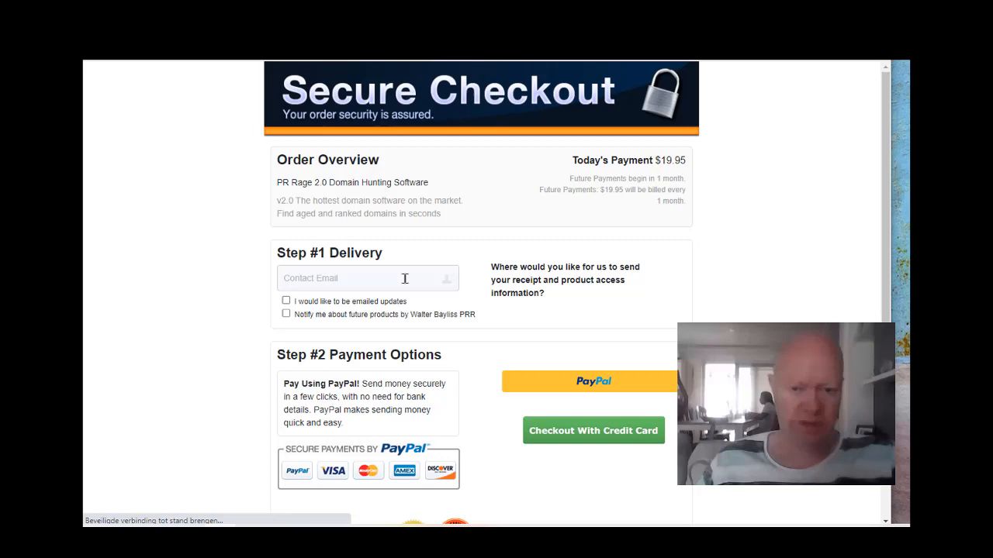
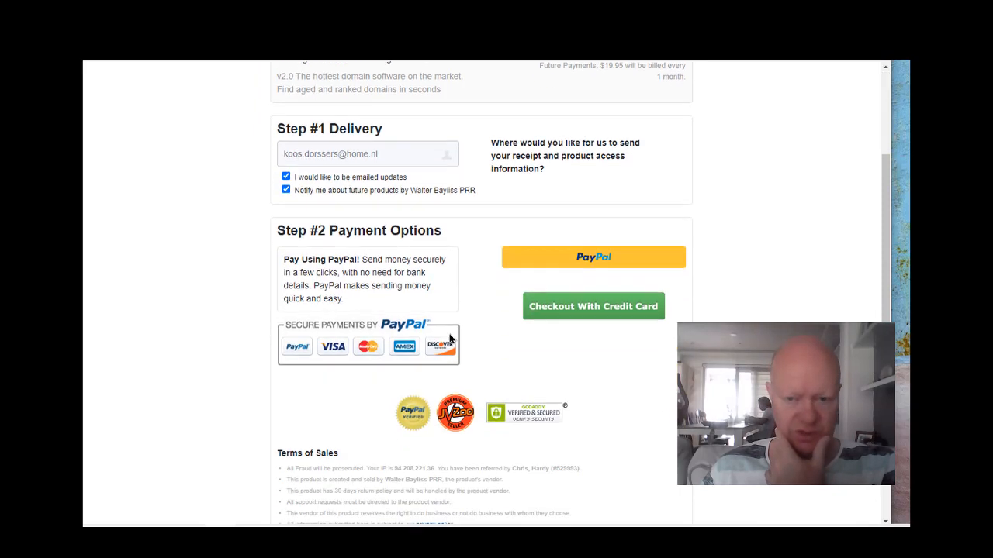
pyautogui.moveTo(487, 327)
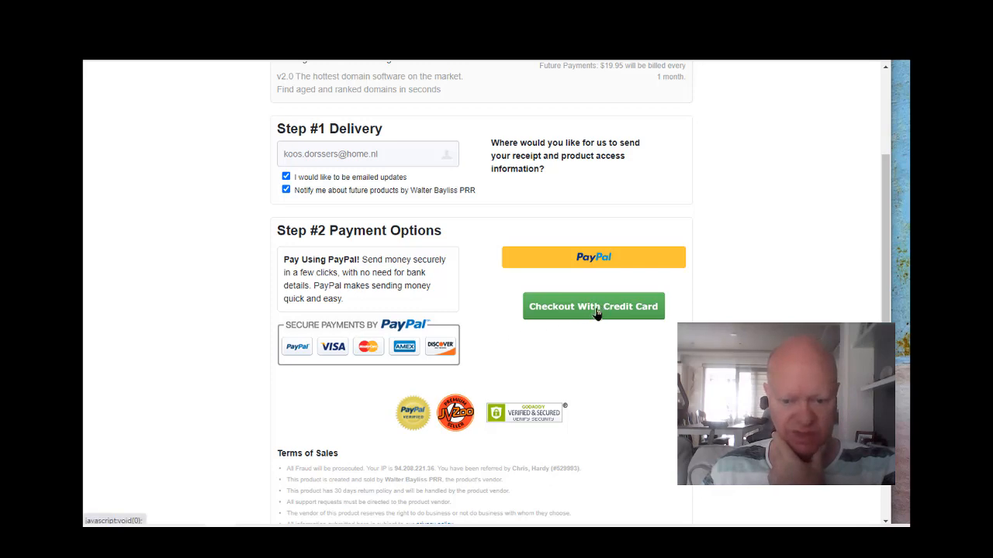
pyautogui.scroll(3)
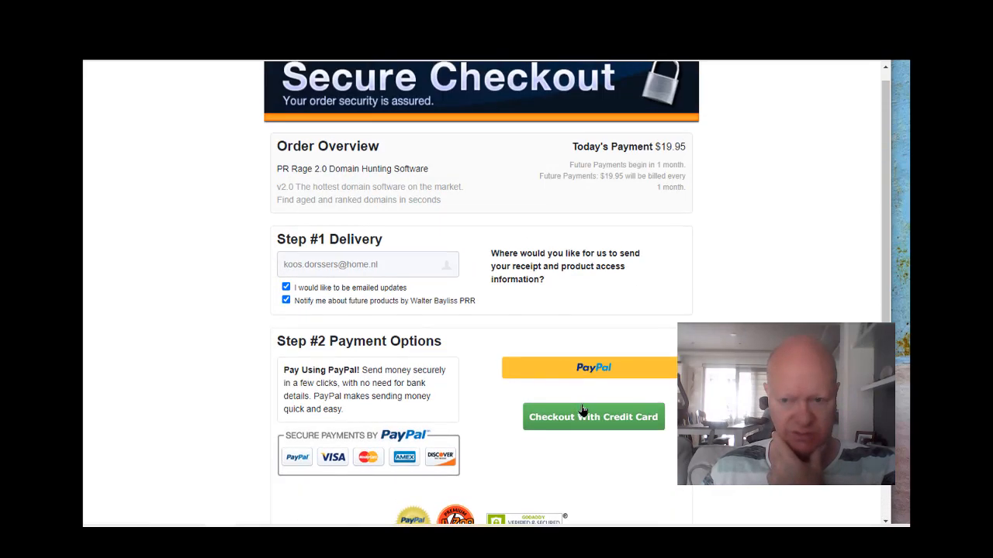
pyautogui.click(592, 417)
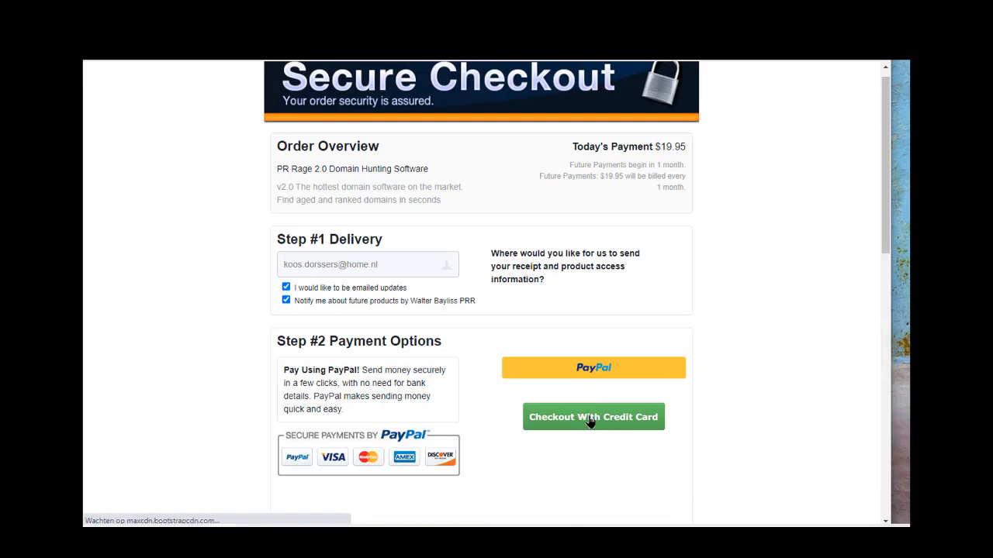
# Submit the PR Rage 2.0 order and scroll through the following offer page
pyautogui.click(592, 417)
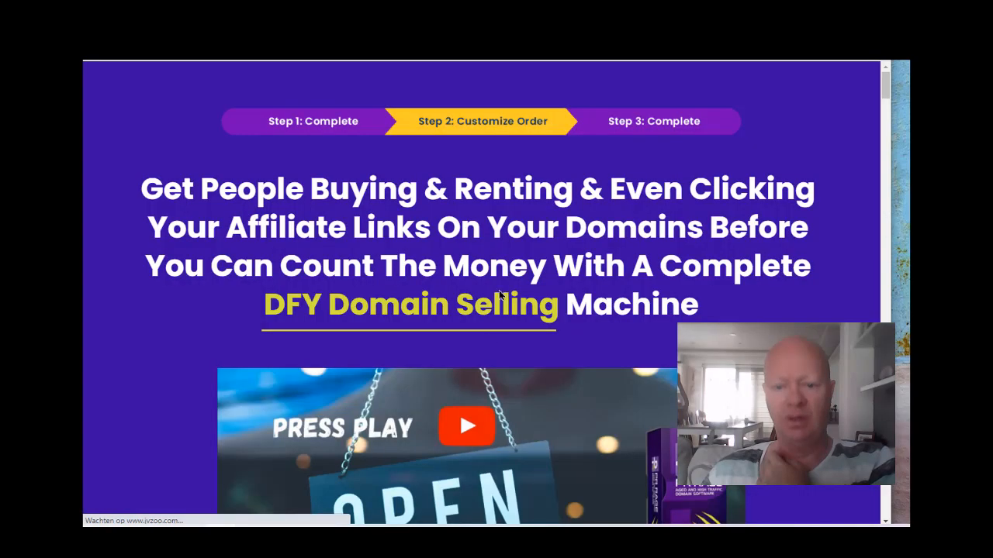
pyautogui.moveTo(442, 244)
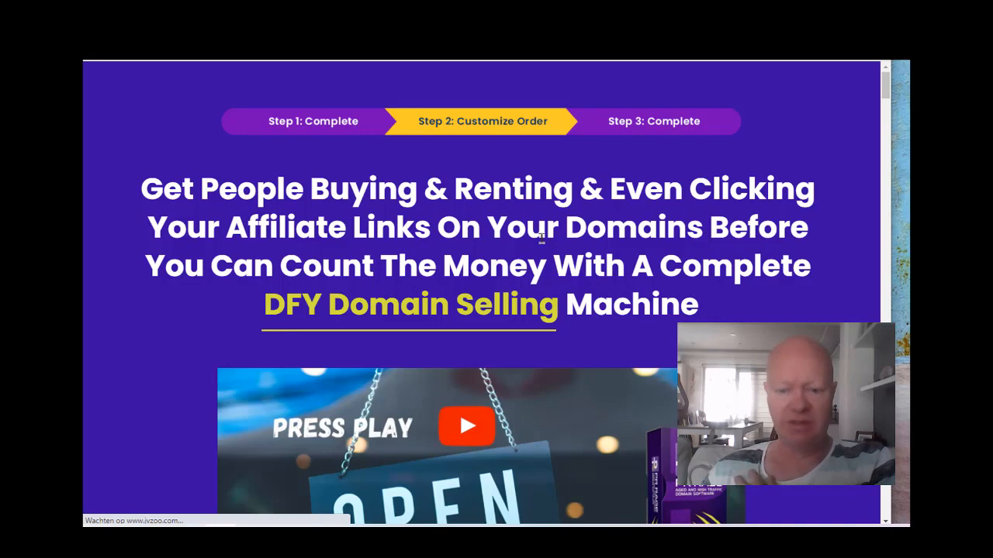
pyautogui.scroll(-3)
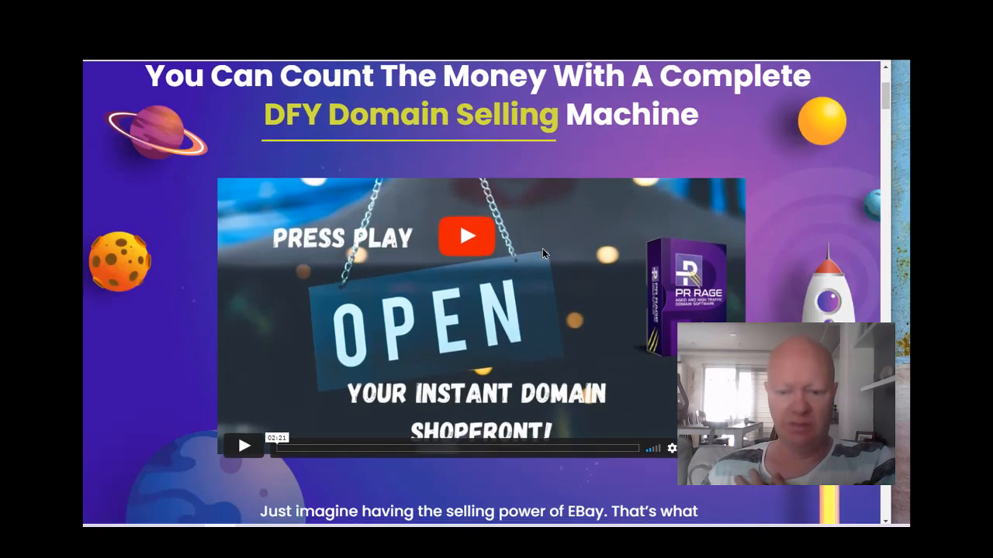
pyautogui.scroll(-3)
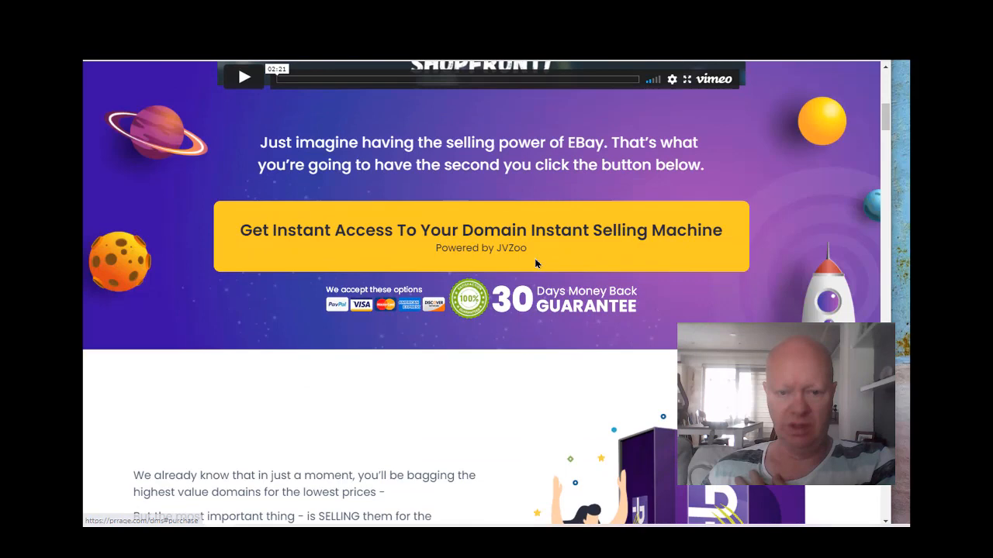
pyautogui.scroll(-3)
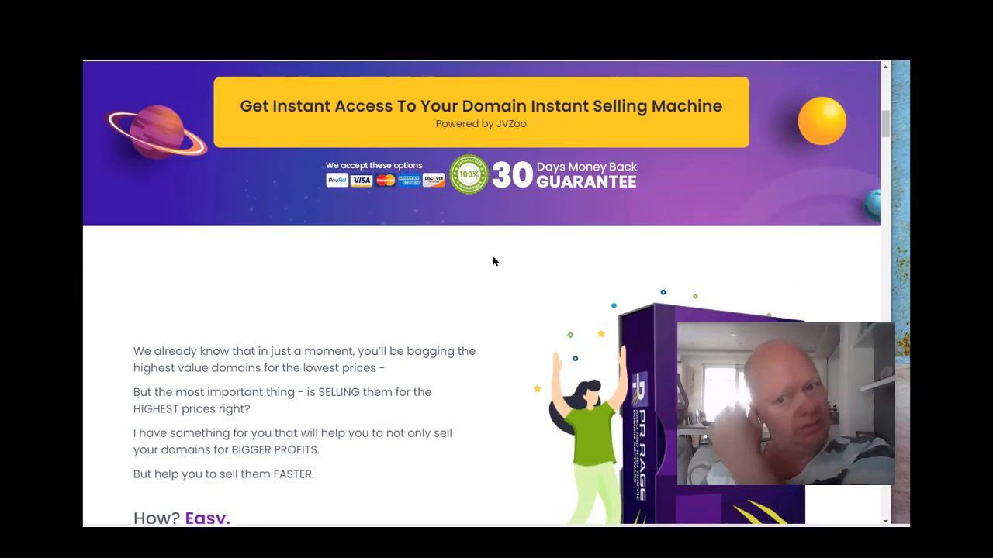
pyautogui.moveTo(546, 136)
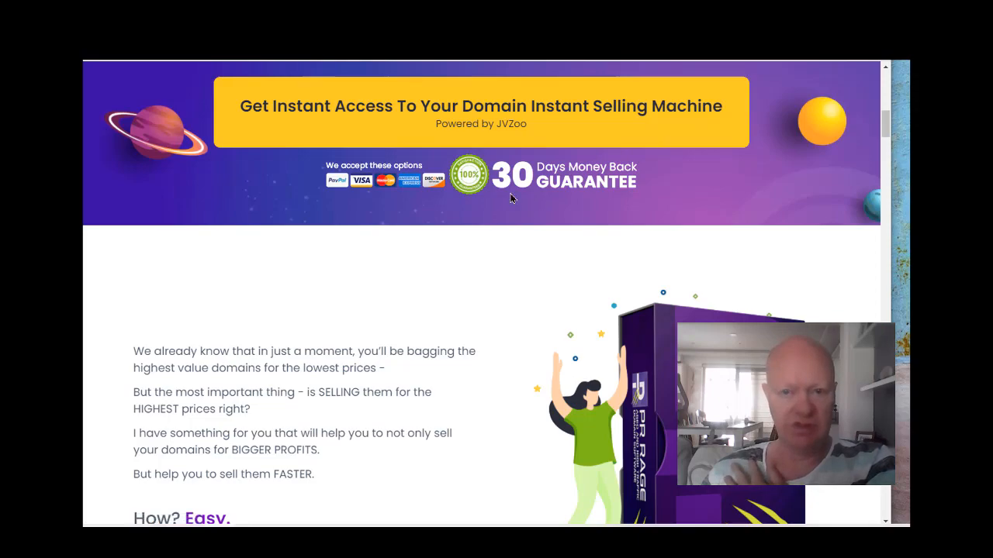
pyautogui.moveTo(549, 224)
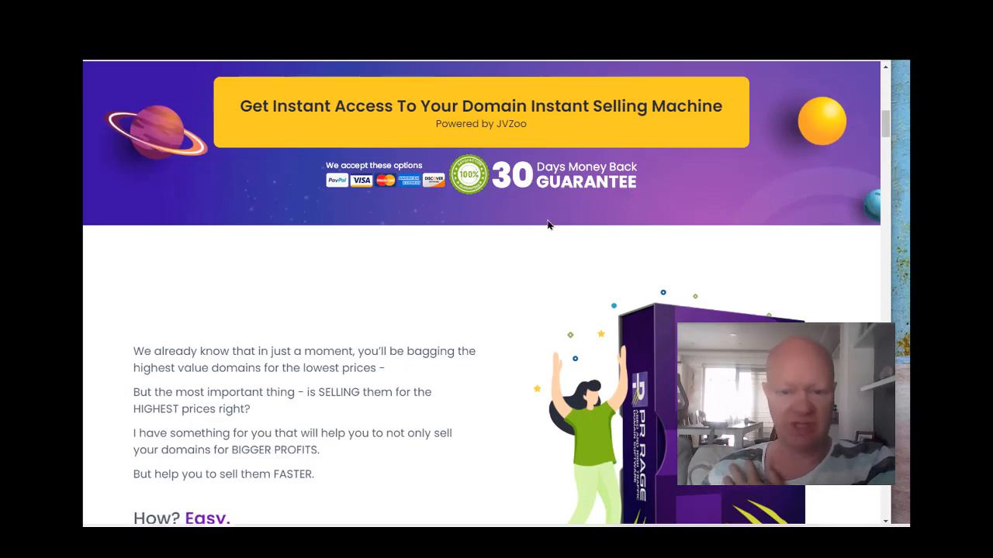
pyautogui.scroll(-3)
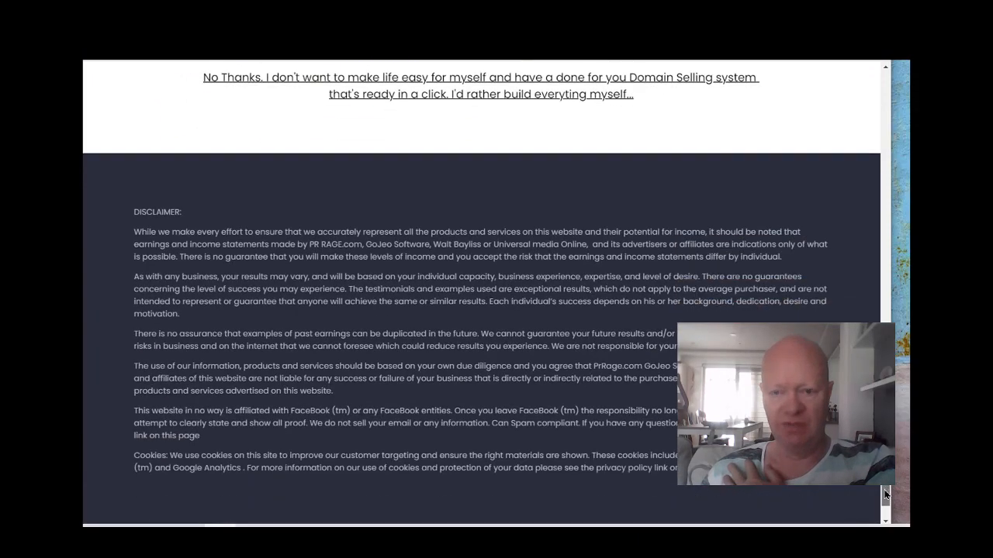
pyautogui.scroll(3)
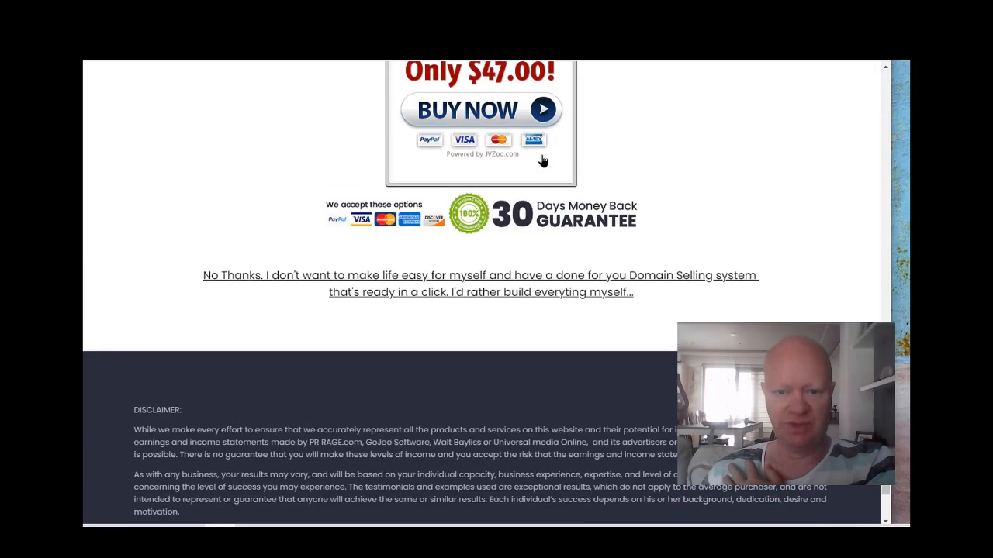
pyautogui.scroll(3)
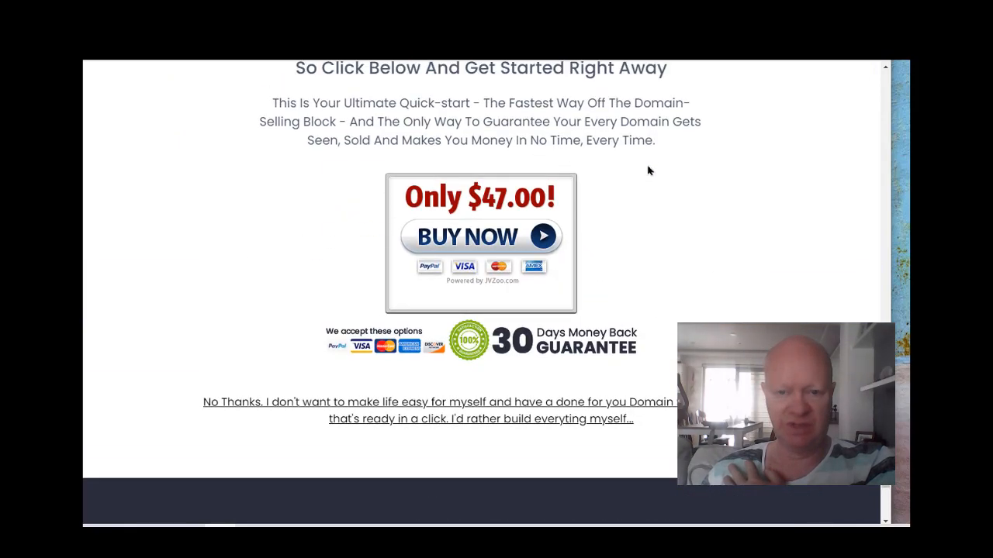
pyautogui.moveTo(446, 409)
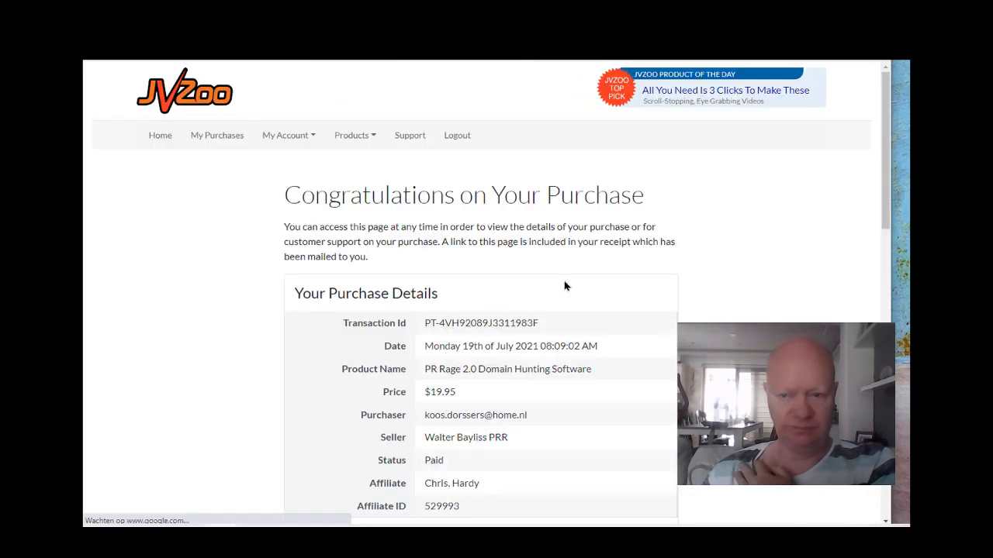
pyautogui.moveTo(743, 245)
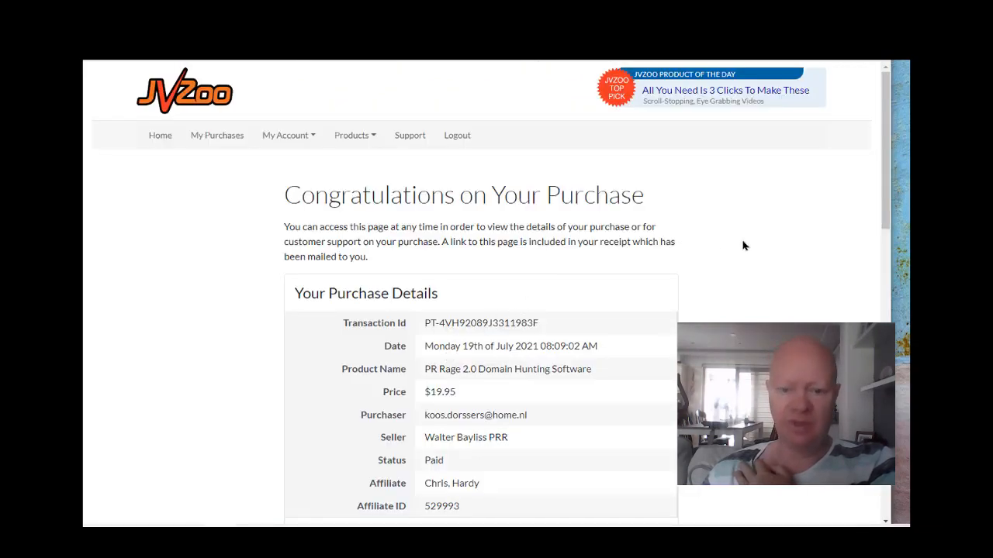
pyautogui.scroll(-3)
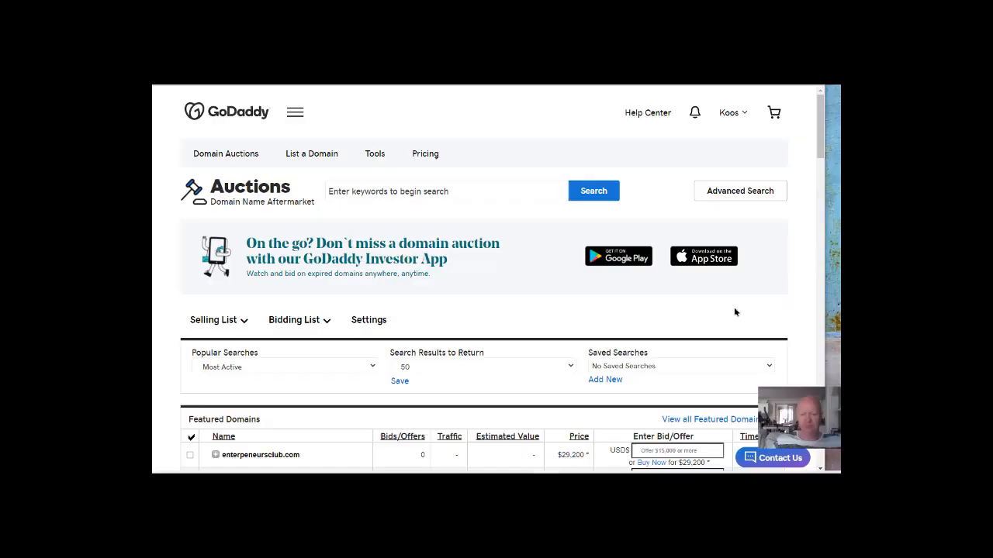
pyautogui.moveTo(725, 312)
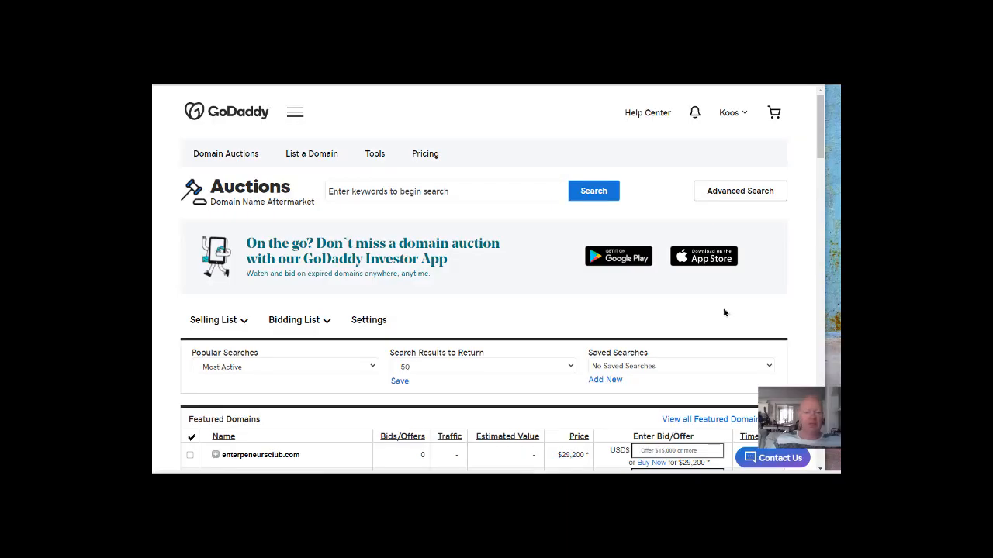
pyautogui.moveTo(735, 173)
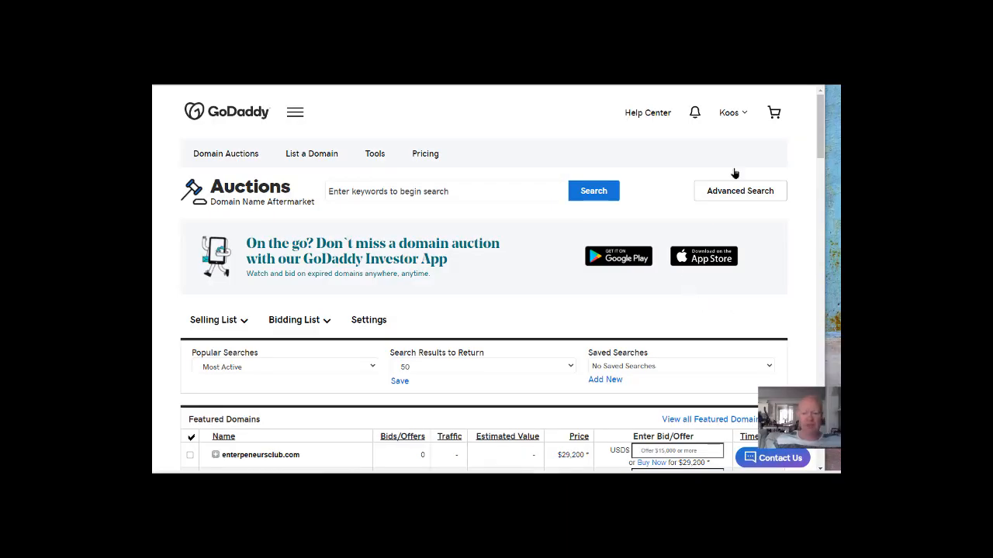
# View the GoDaddy account summary, then open the Bidding List watching one $12 domain
pyautogui.click(729, 112)
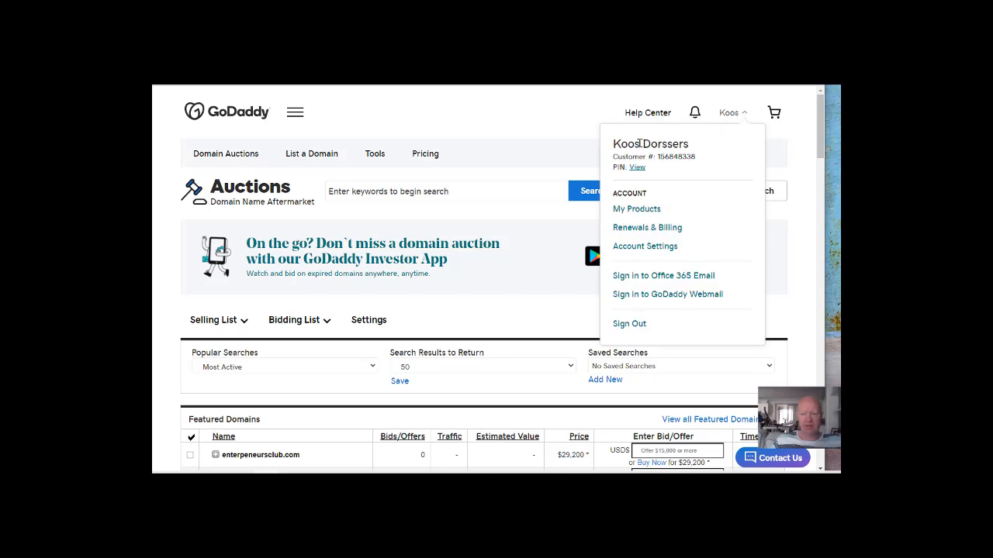
pyautogui.moveTo(501, 209)
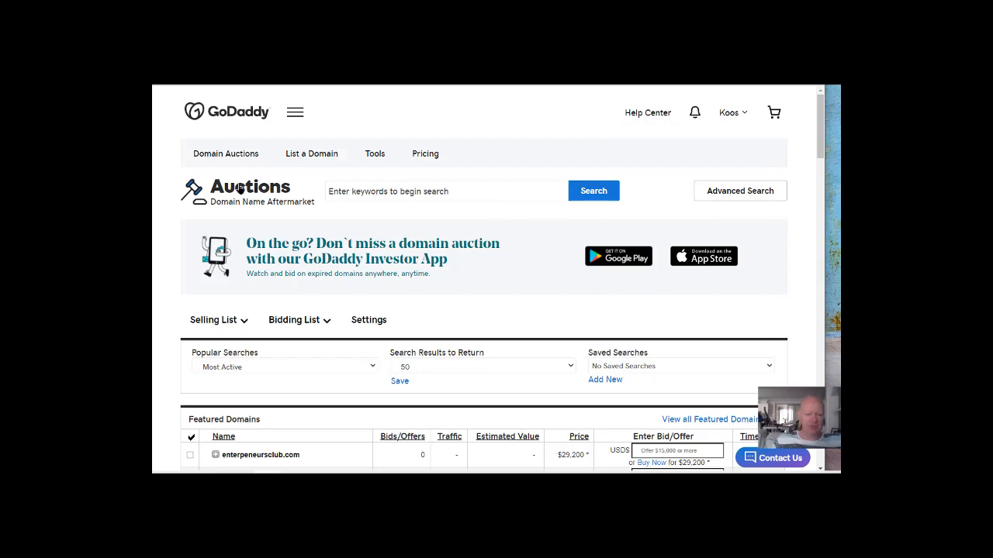
pyautogui.scroll(-3)
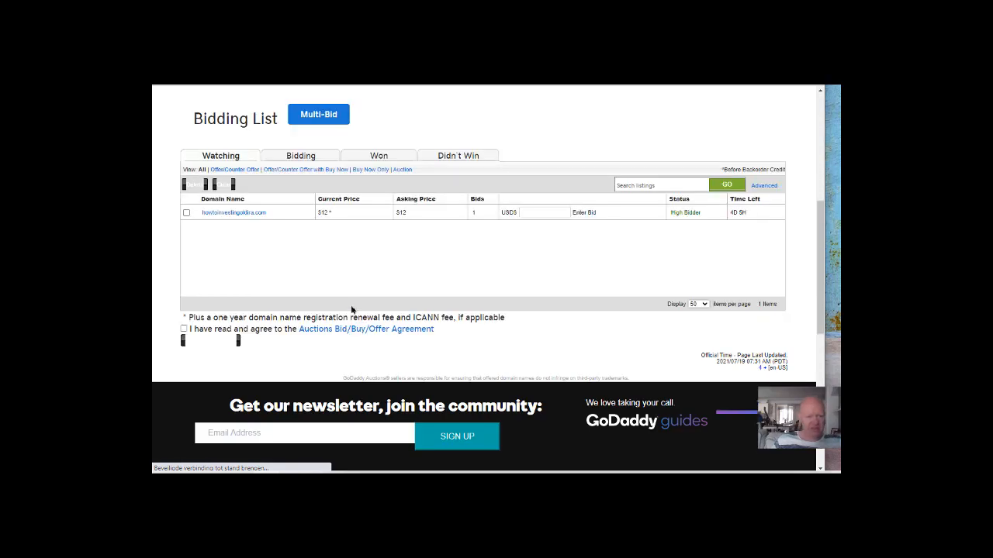
pyautogui.moveTo(281, 223)
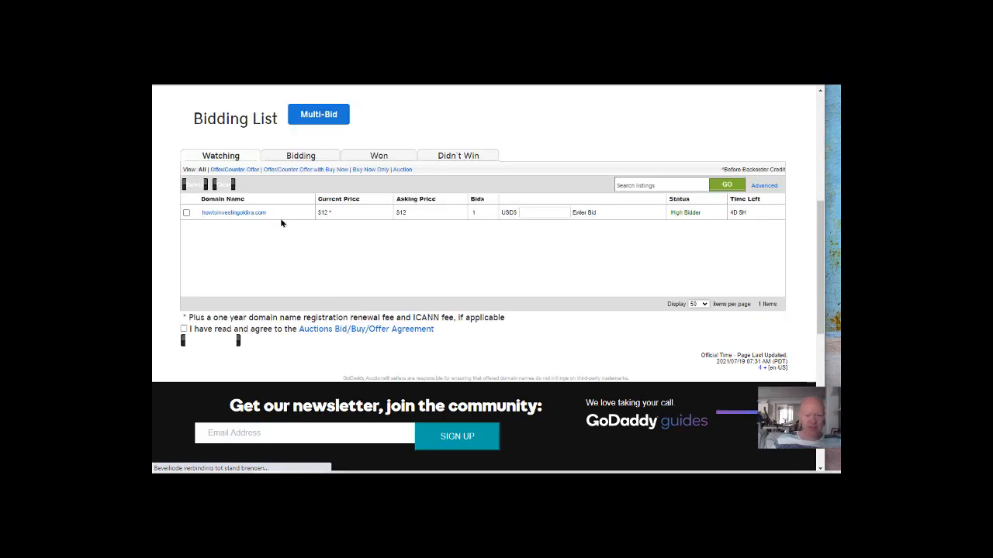
pyautogui.moveTo(324, 217)
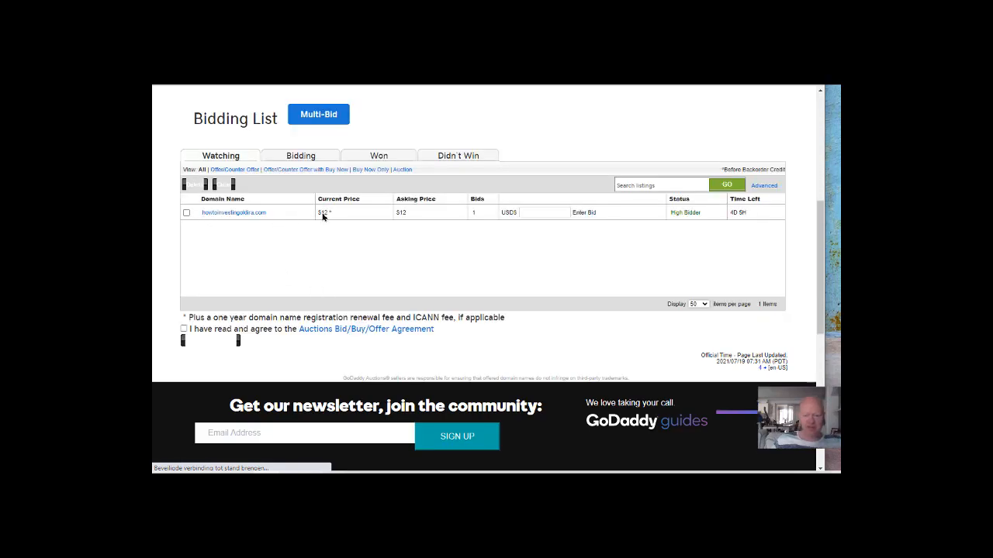
pyautogui.click(187, 200)
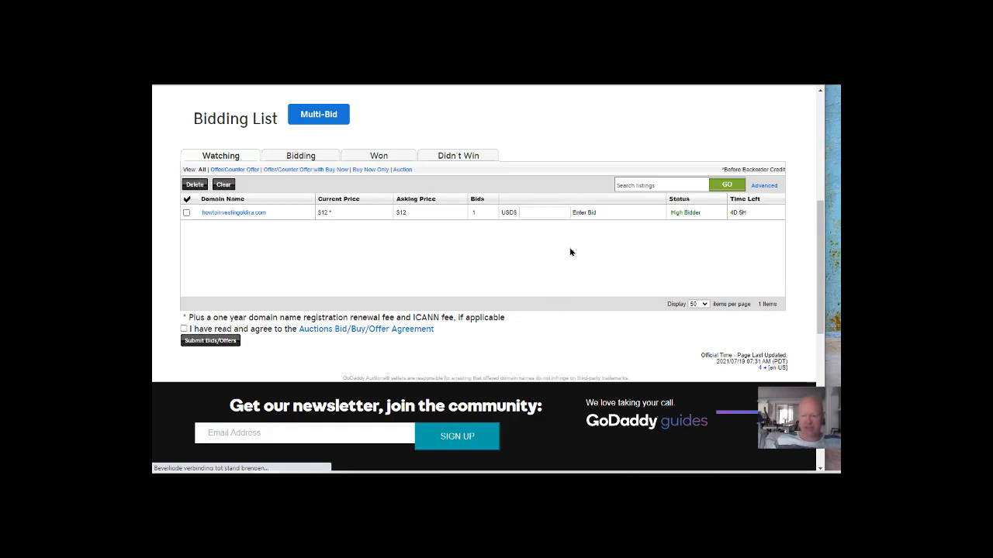
pyautogui.moveTo(728, 230)
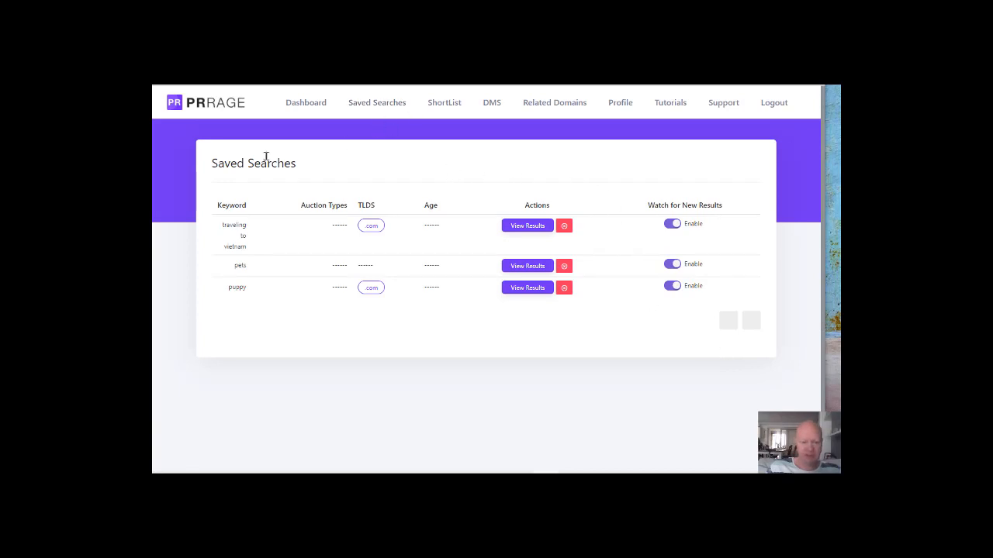
pyautogui.moveTo(378, 184)
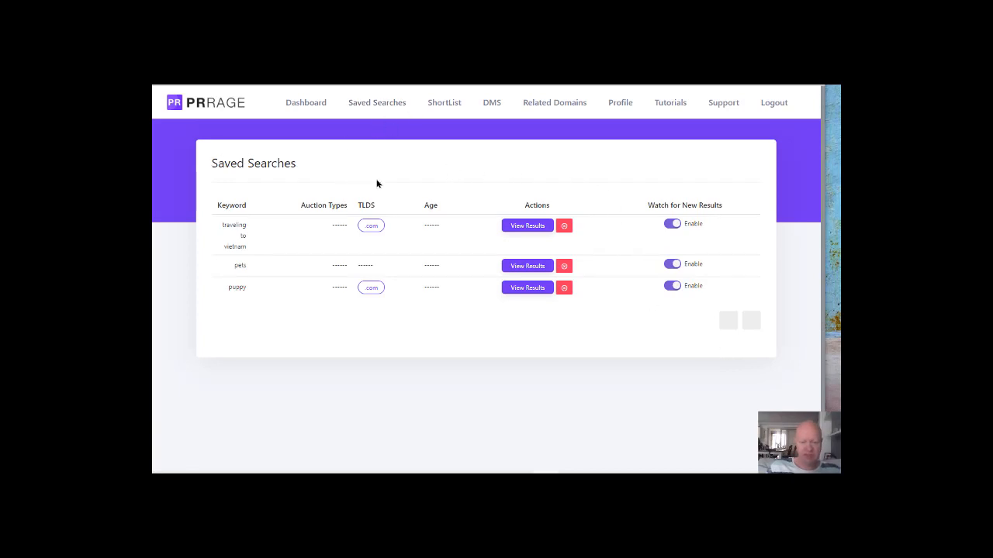
pyautogui.moveTo(575, 186)
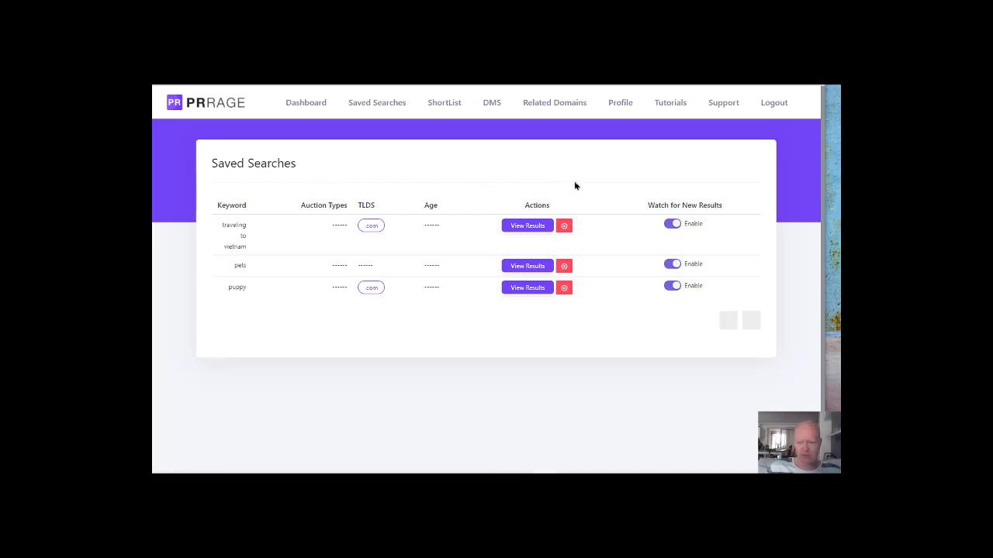
pyautogui.moveTo(650, 202)
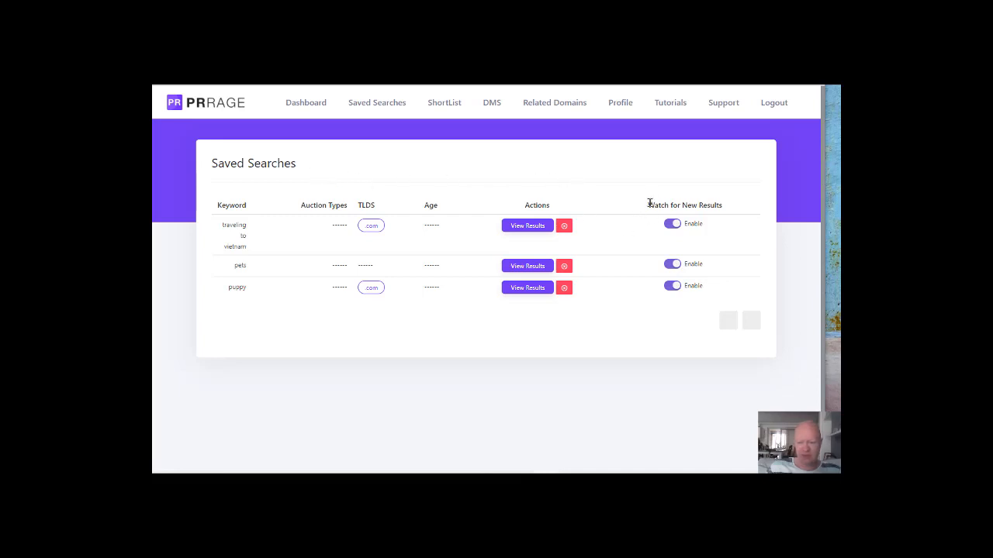
# Highlight the Watch for New Results column on Saved Searches, then go to DMS
pyautogui.doubleClick(684, 205)
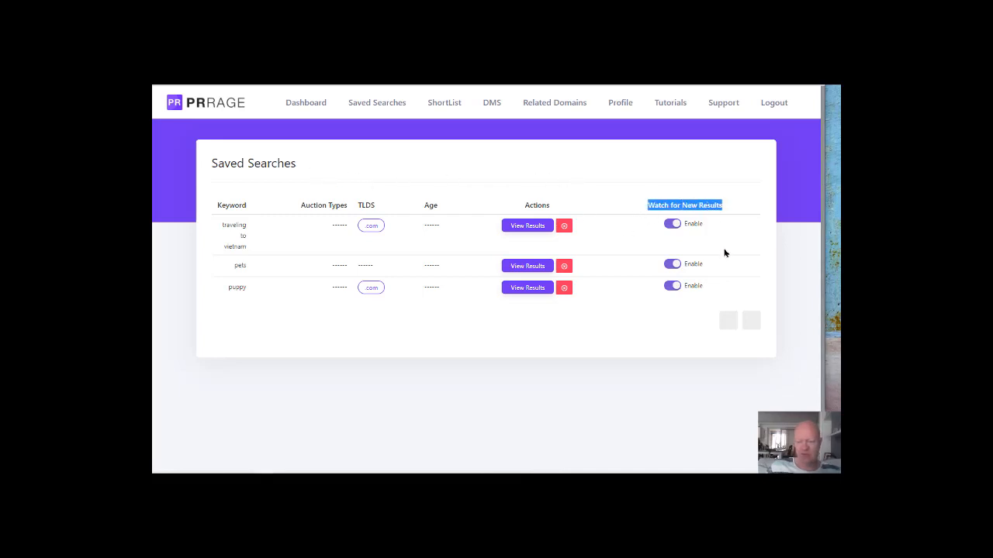
pyautogui.moveTo(717, 250)
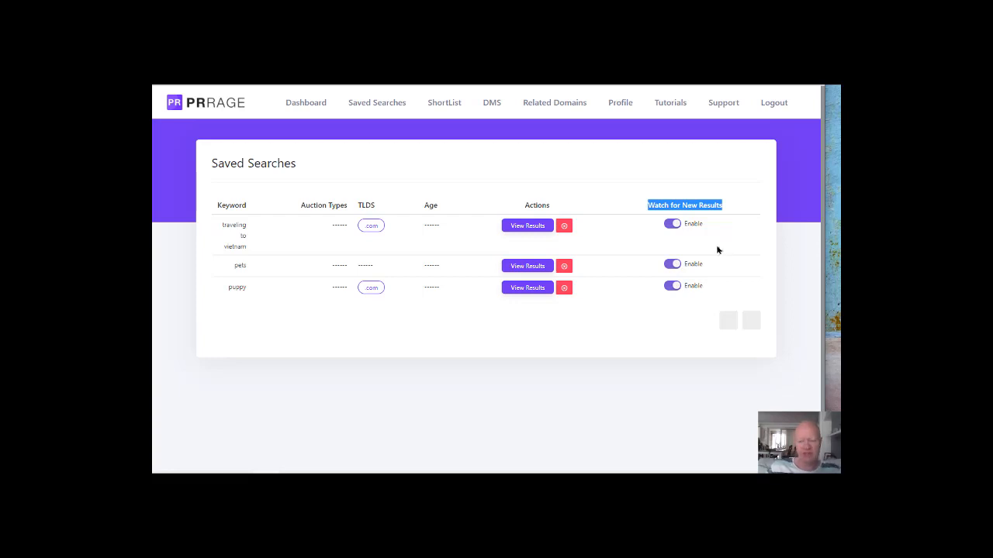
pyautogui.moveTo(650, 363)
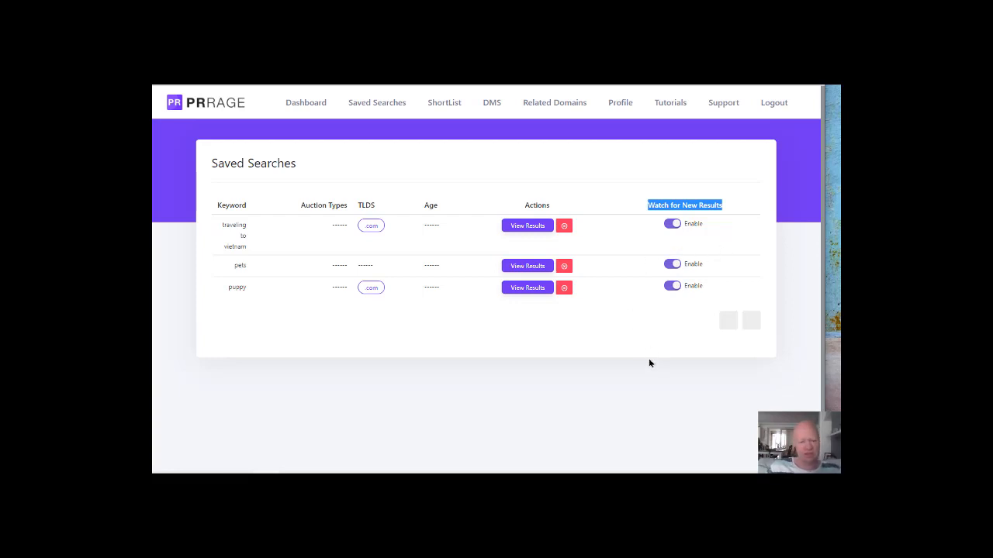
pyautogui.moveTo(628, 346)
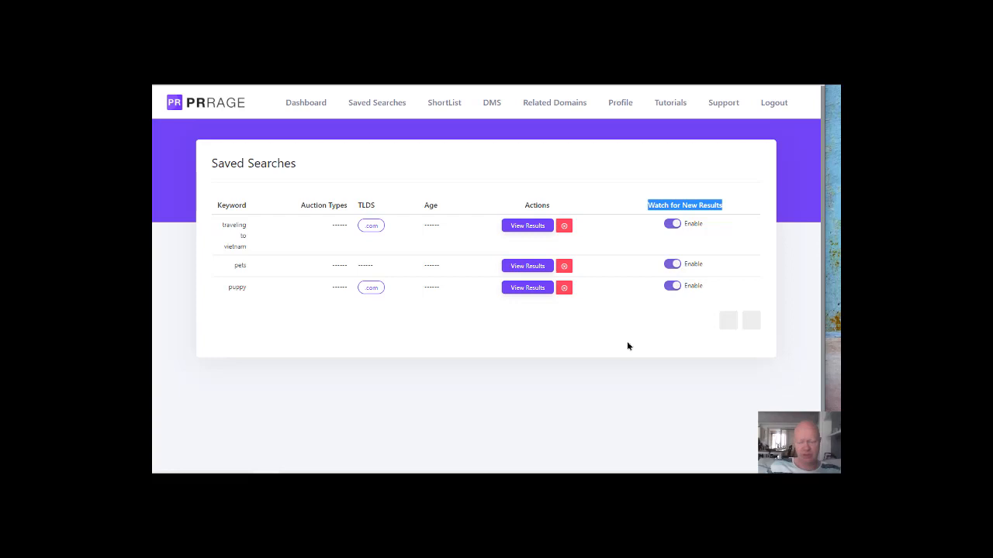
pyautogui.moveTo(606, 344)
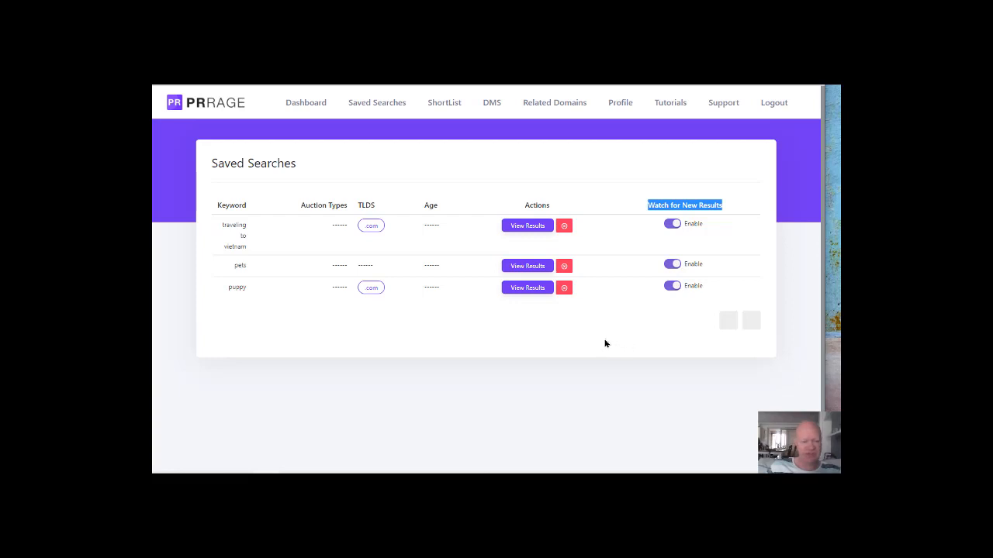
pyautogui.moveTo(456, 102)
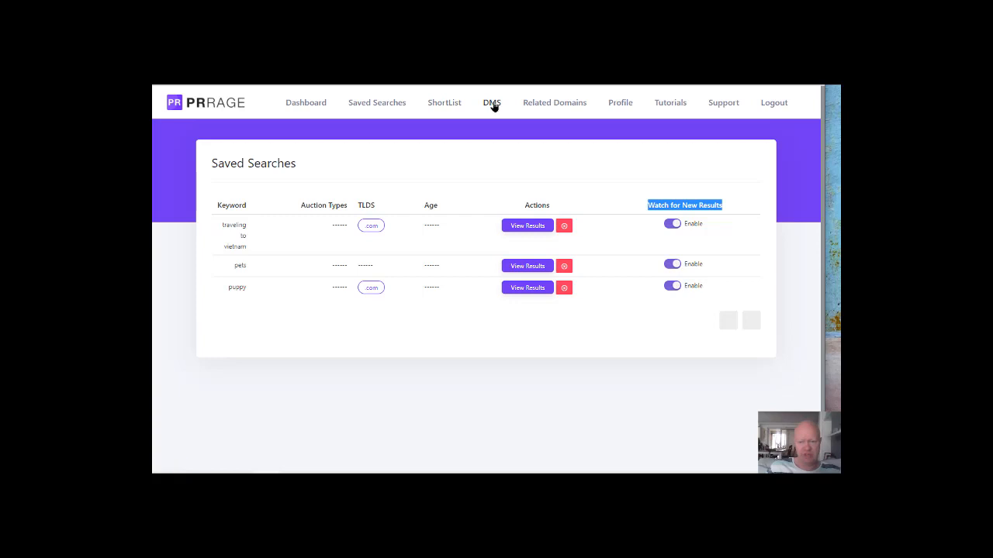
pyautogui.click(491, 103)
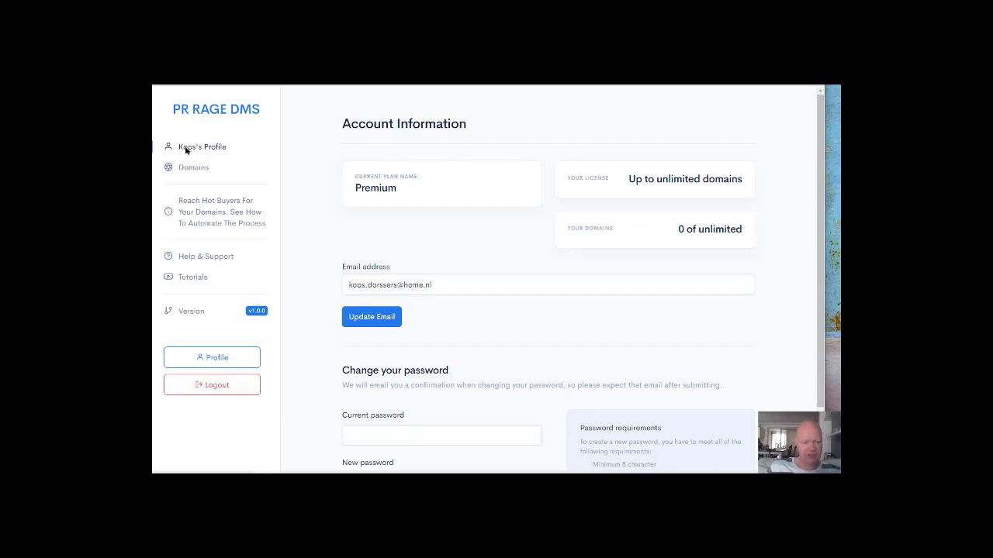
pyautogui.moveTo(429, 276)
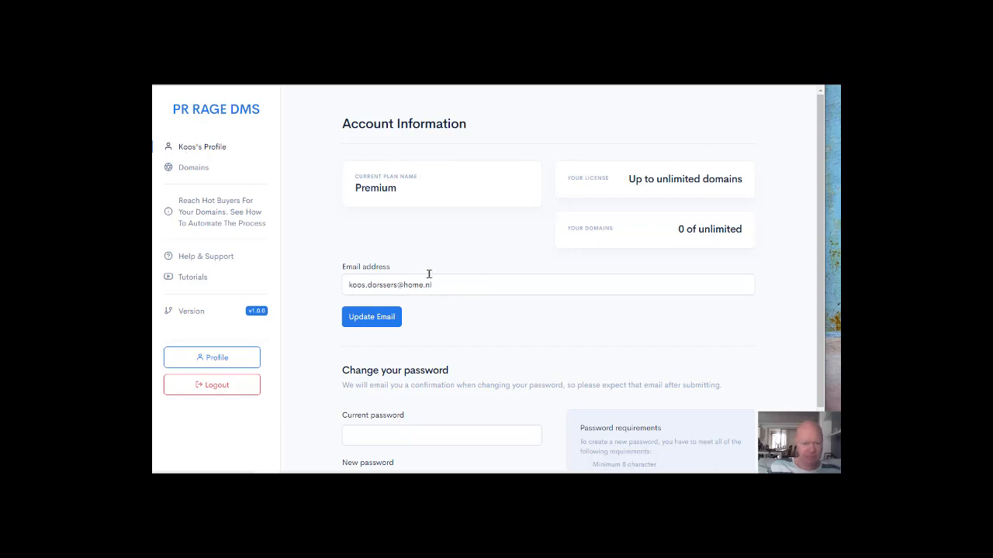
pyautogui.moveTo(207, 211)
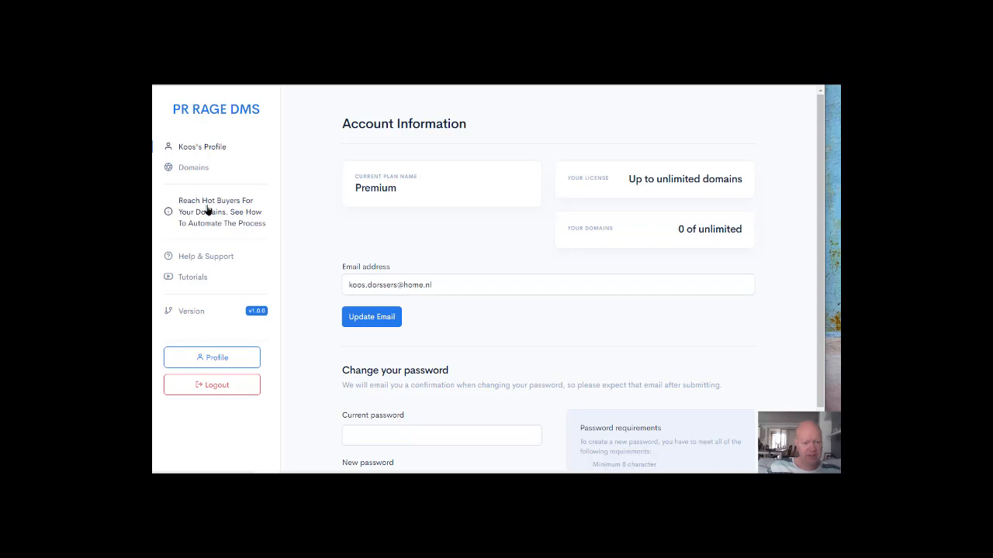
# Open the 'Reach Hot Buyers For Your Domains' training from the DMS sidebar
pyautogui.click(221, 211)
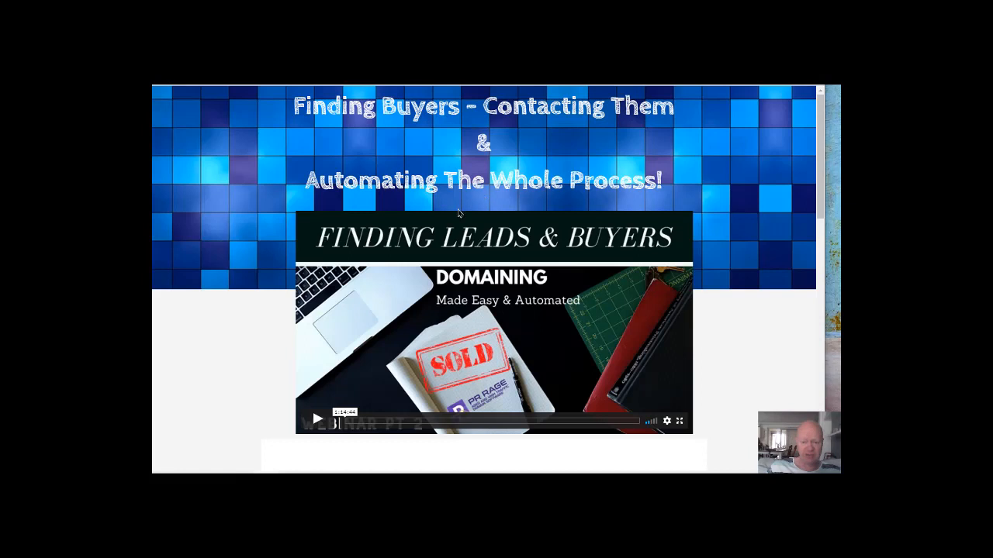
# Scroll down until the 1:14:44 Finding Leads & Buyers webinar video is fully visible
pyautogui.scroll(-3)
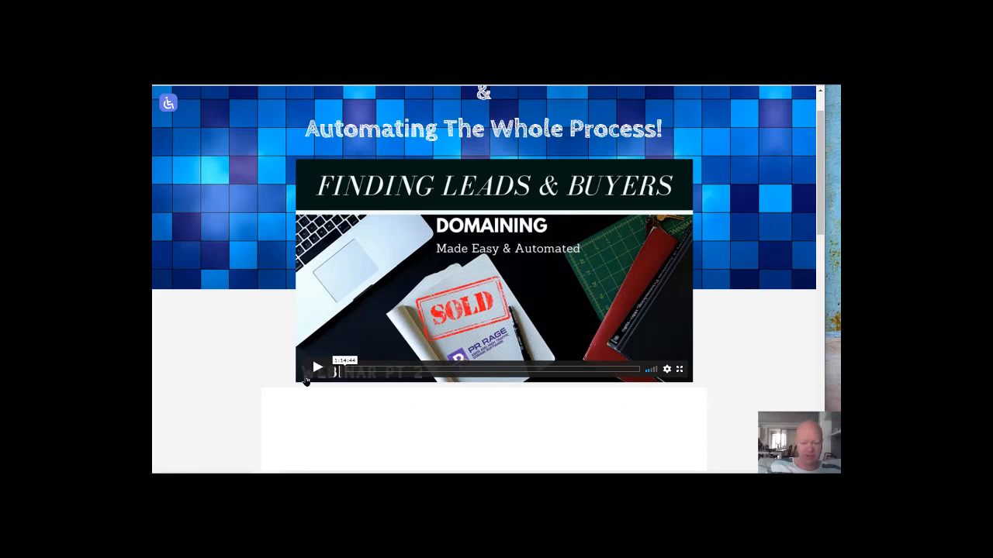
pyautogui.moveTo(680, 306)
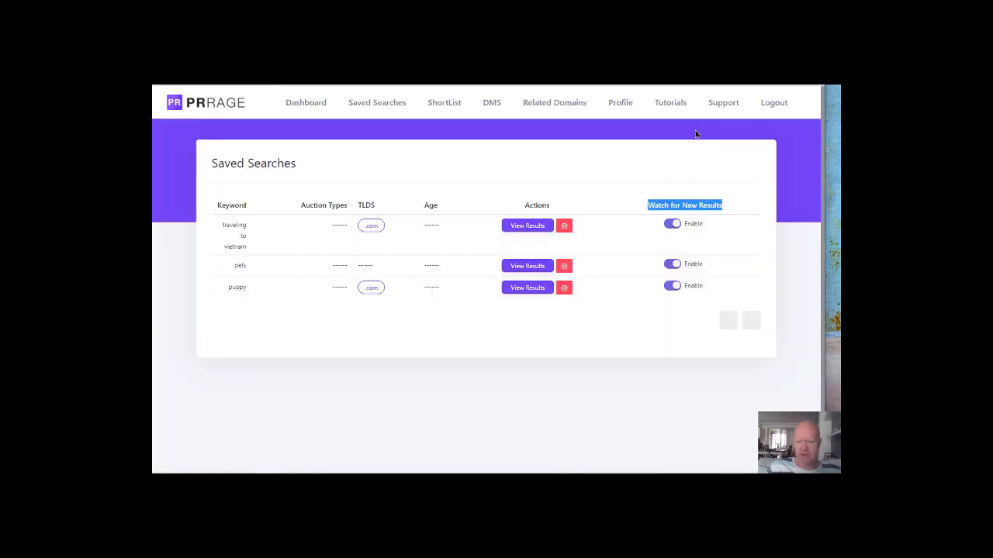
pyautogui.moveTo(566, 107)
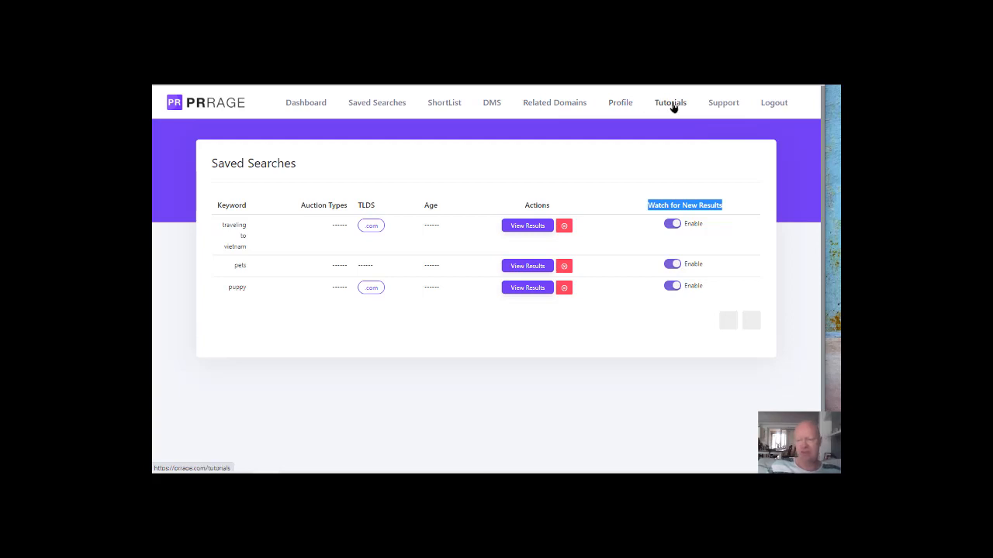
pyautogui.moveTo(505, 176)
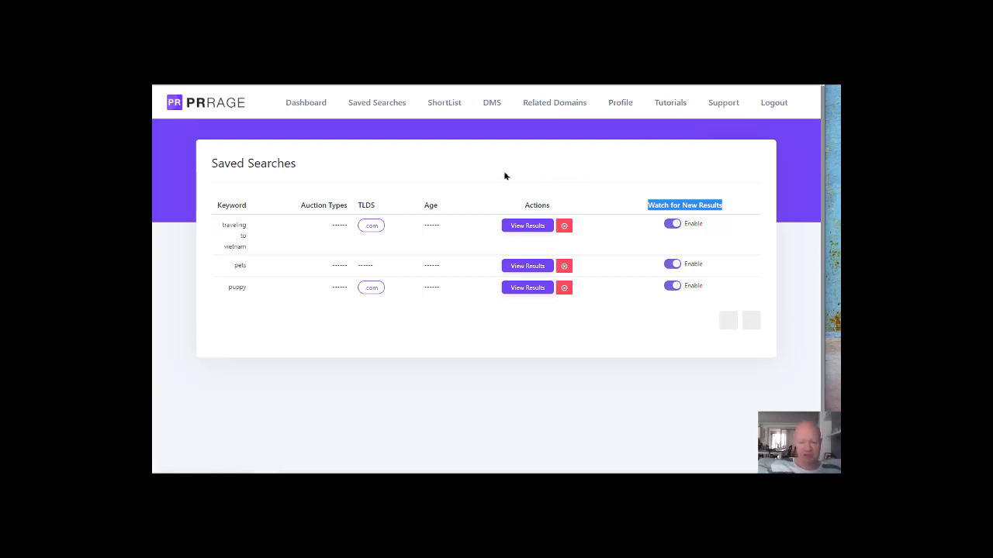
pyautogui.moveTo(723, 103)
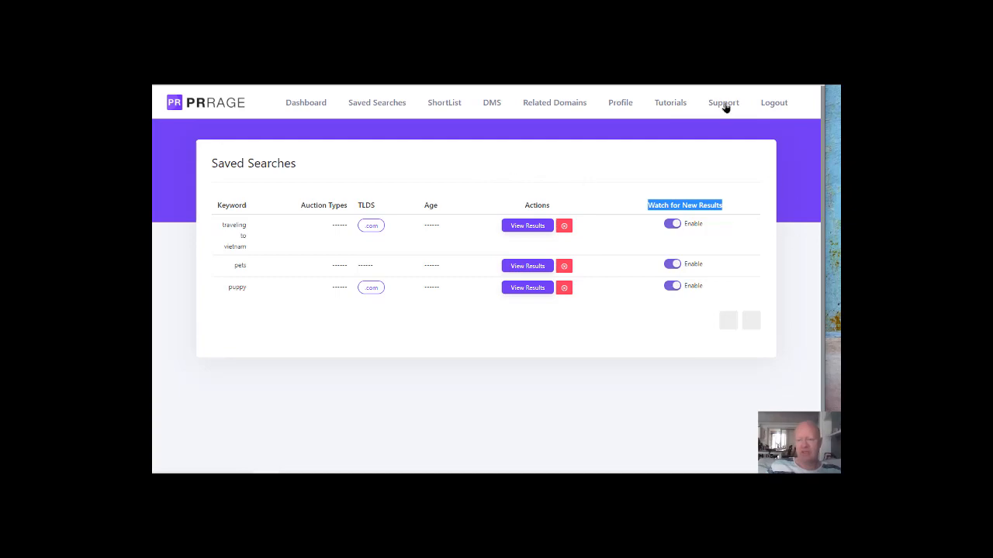
pyautogui.moveTo(722, 102)
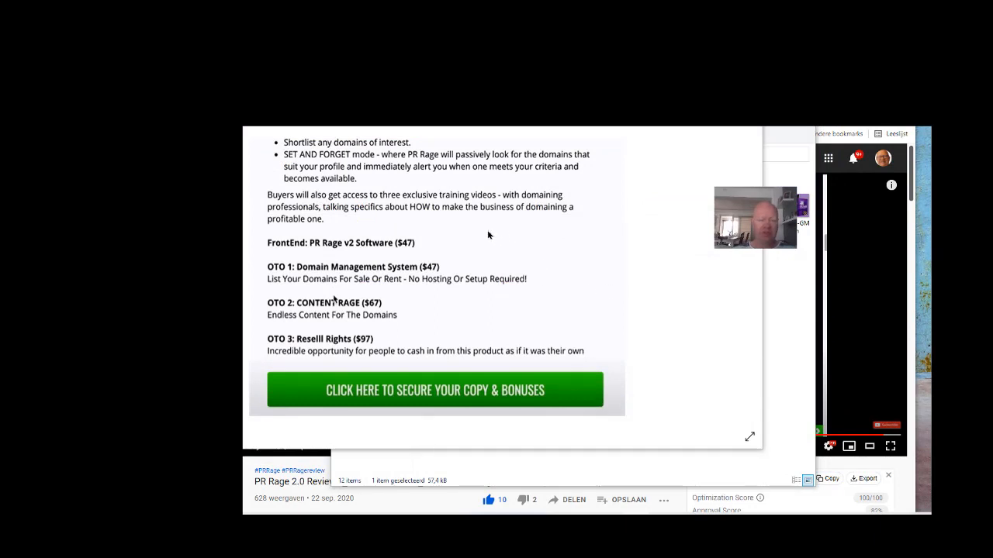
pyautogui.moveTo(329, 249)
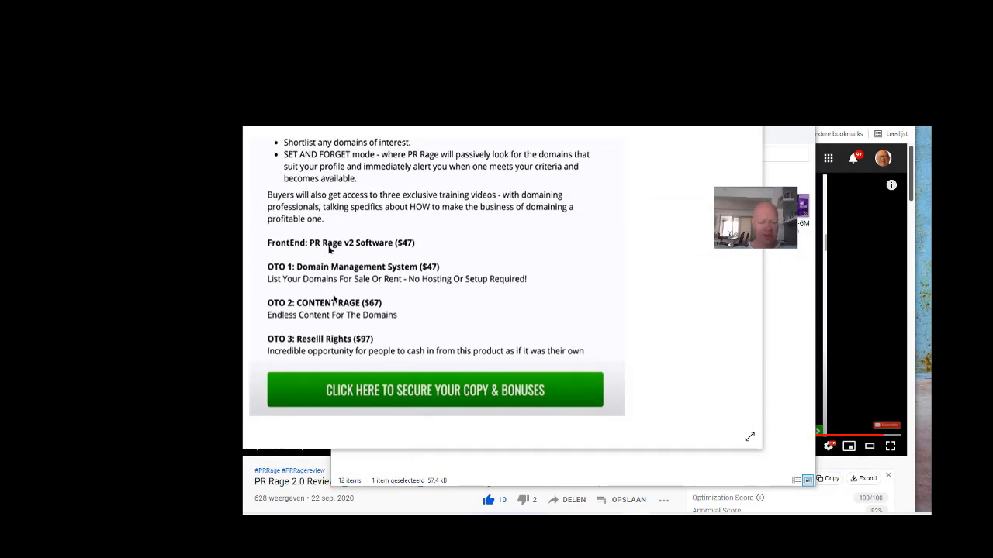
pyautogui.moveTo(407, 254)
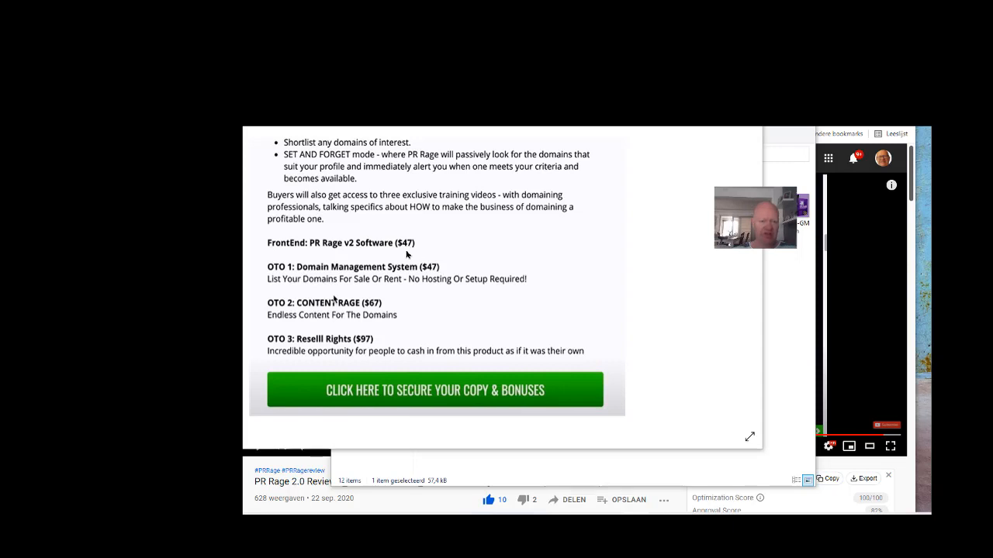
pyautogui.moveTo(308, 282)
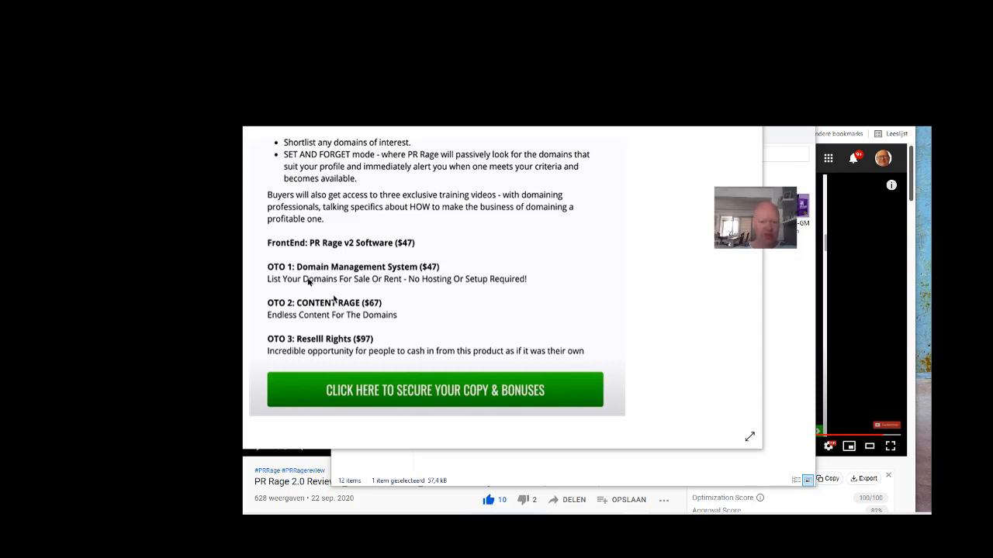
pyautogui.moveTo(439, 278)
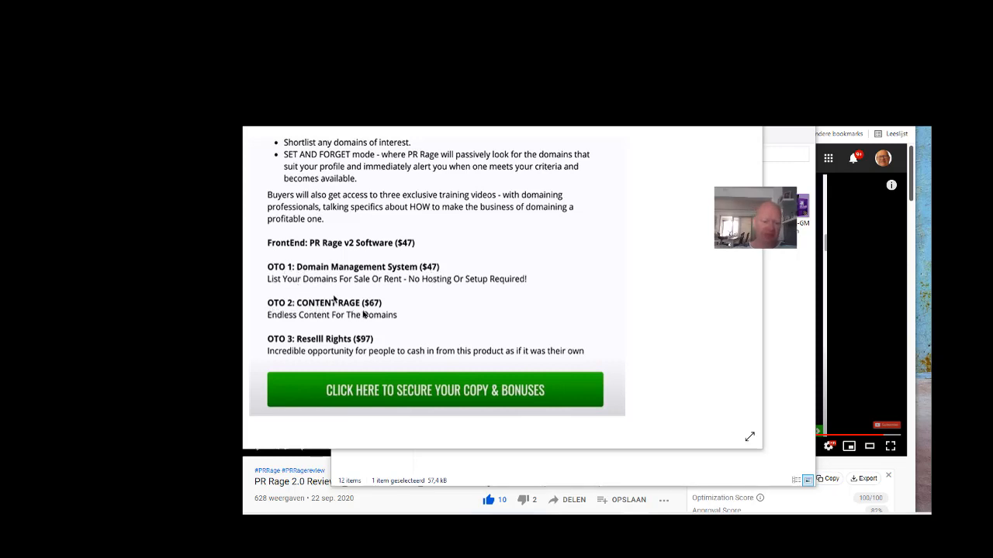
pyautogui.moveTo(411, 324)
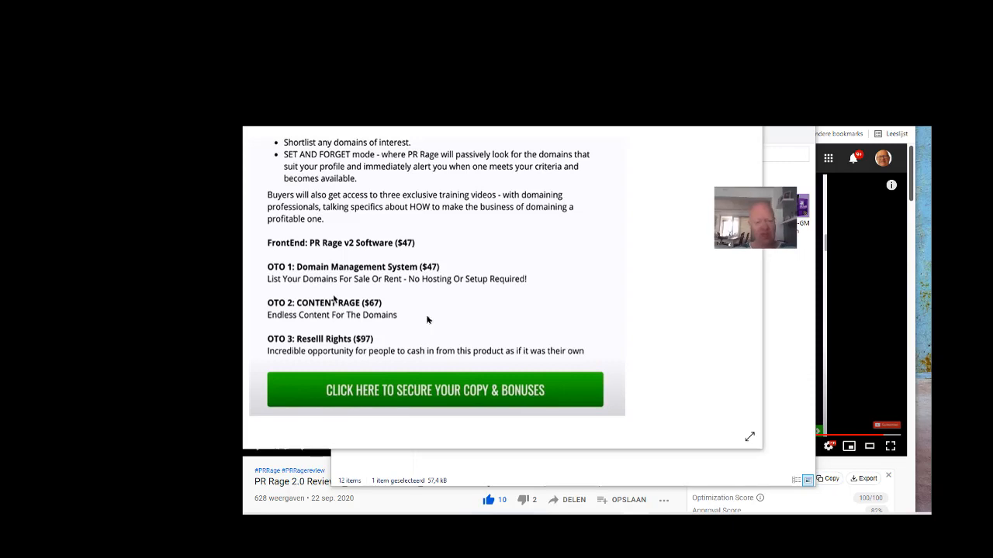
pyautogui.moveTo(349, 348)
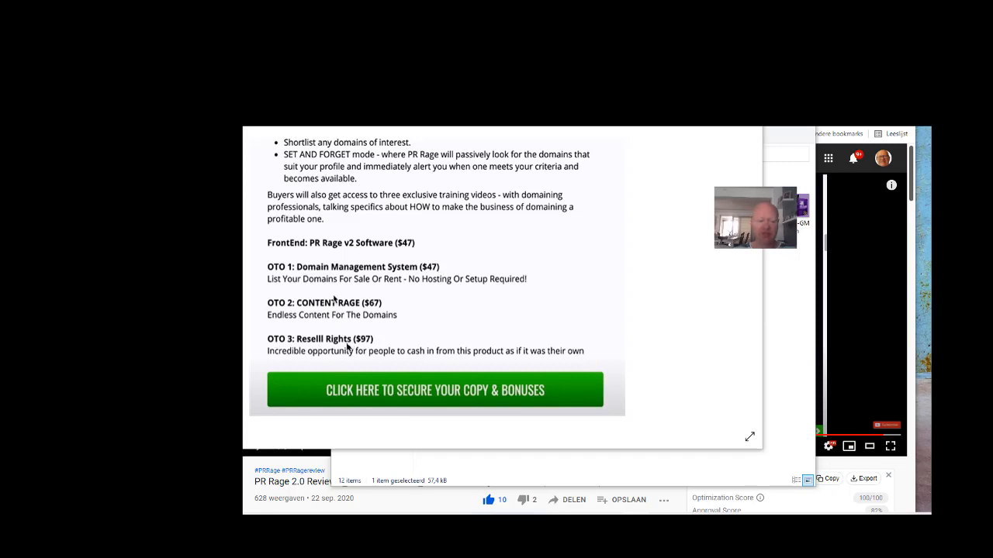
pyautogui.moveTo(440, 350)
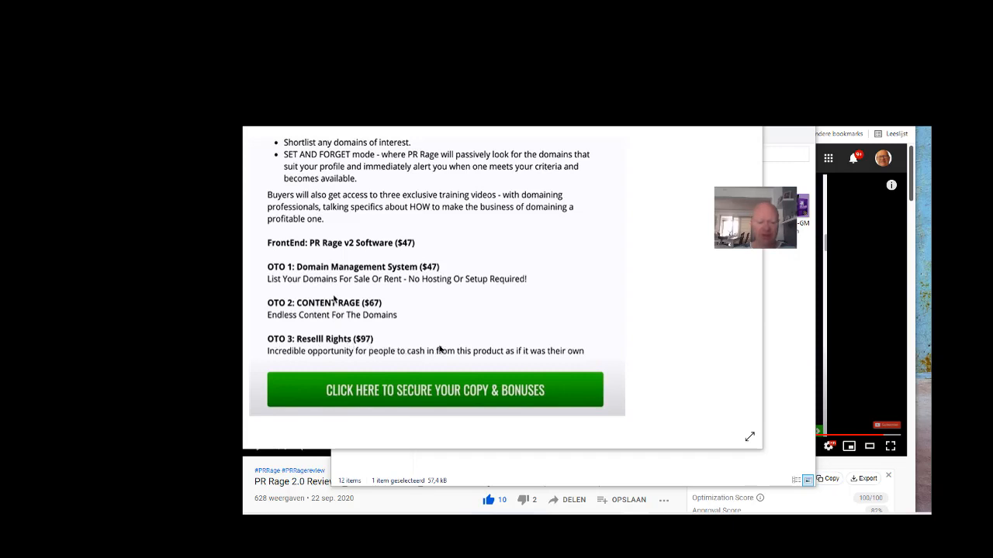
pyautogui.moveTo(474, 381)
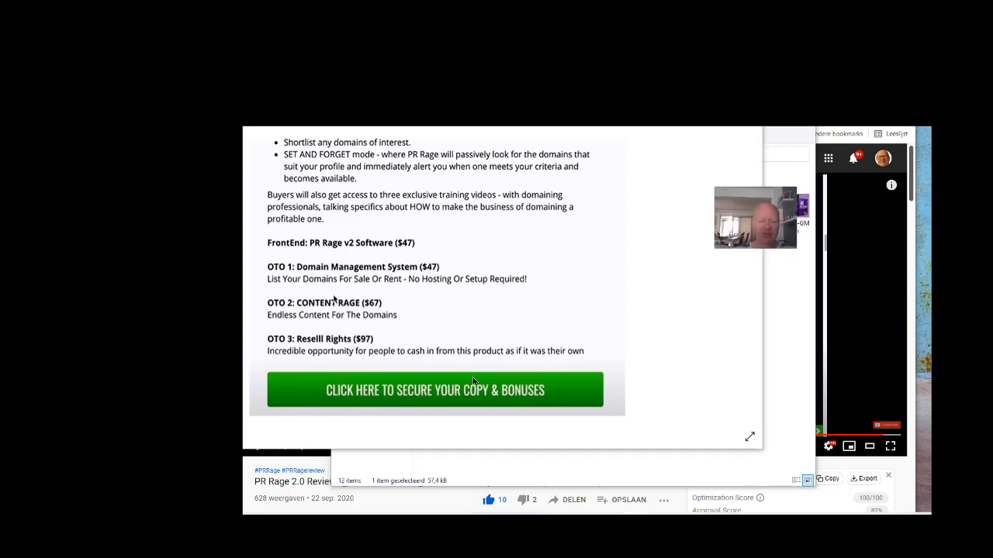
pyautogui.moveTo(478, 321)
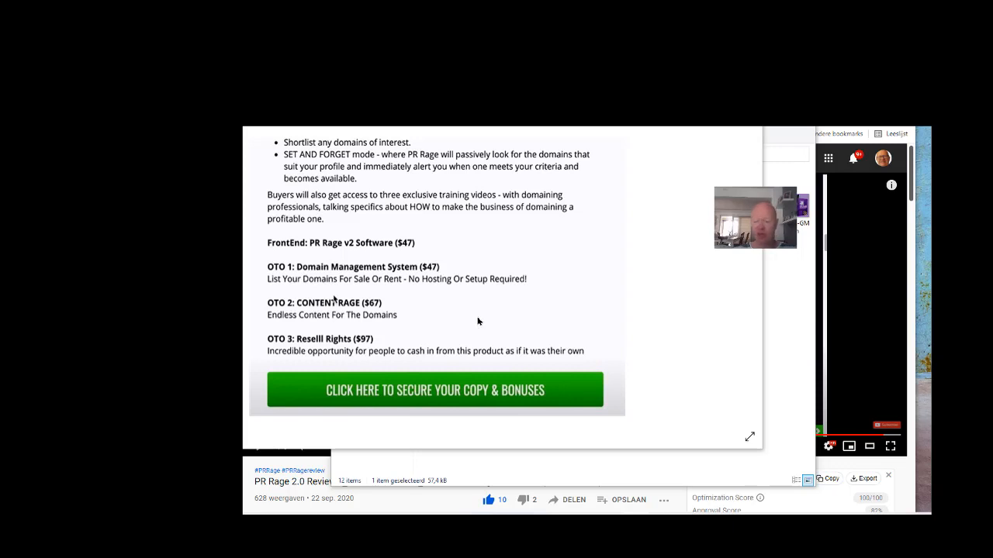
pyautogui.moveTo(489, 338)
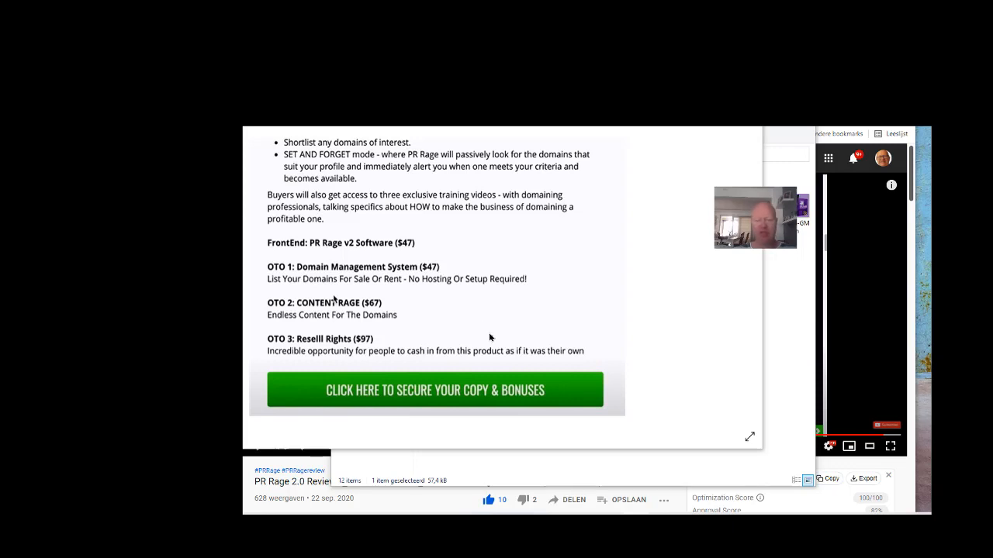
pyautogui.moveTo(497, 340)
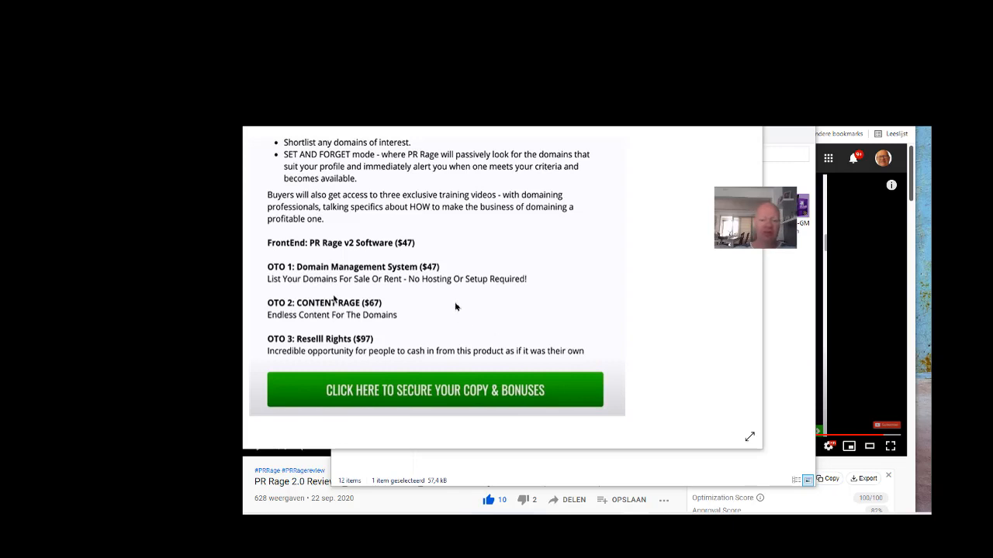
pyautogui.moveTo(469, 307)
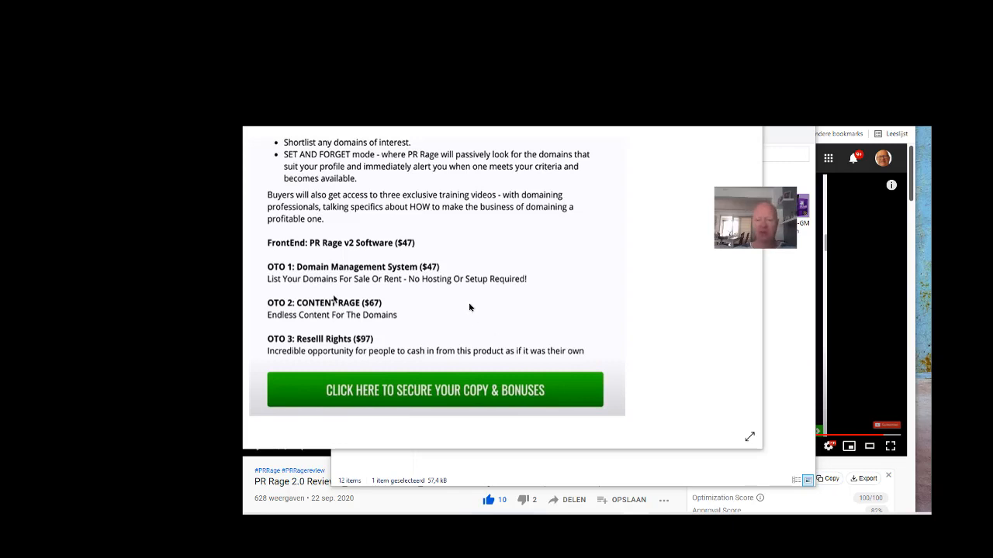